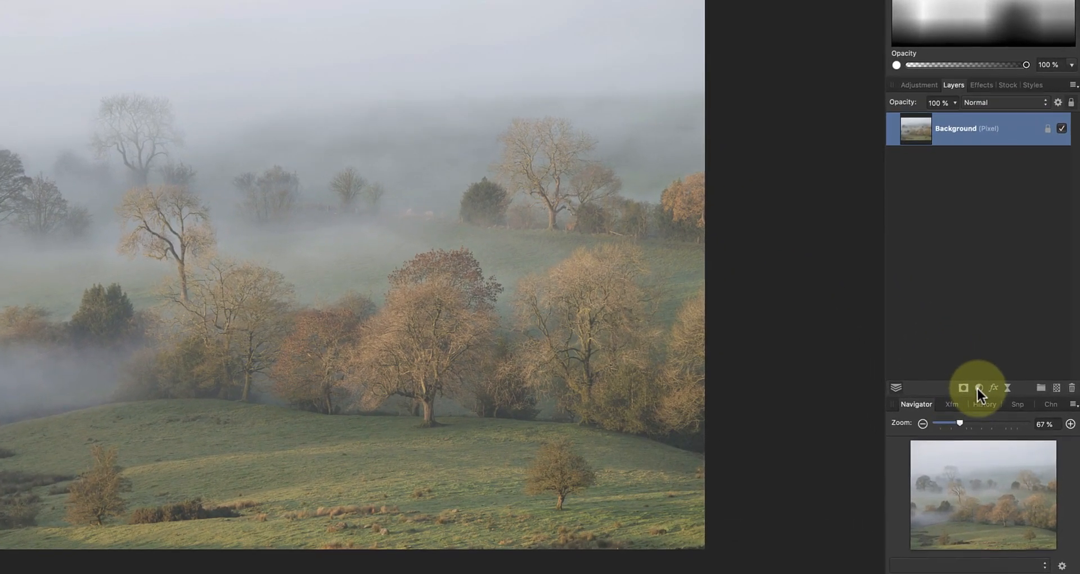
Step: Add a Levels adjustment with Black Level 16%, White Level 93% and Gamma 0.858
left_click(978, 387)
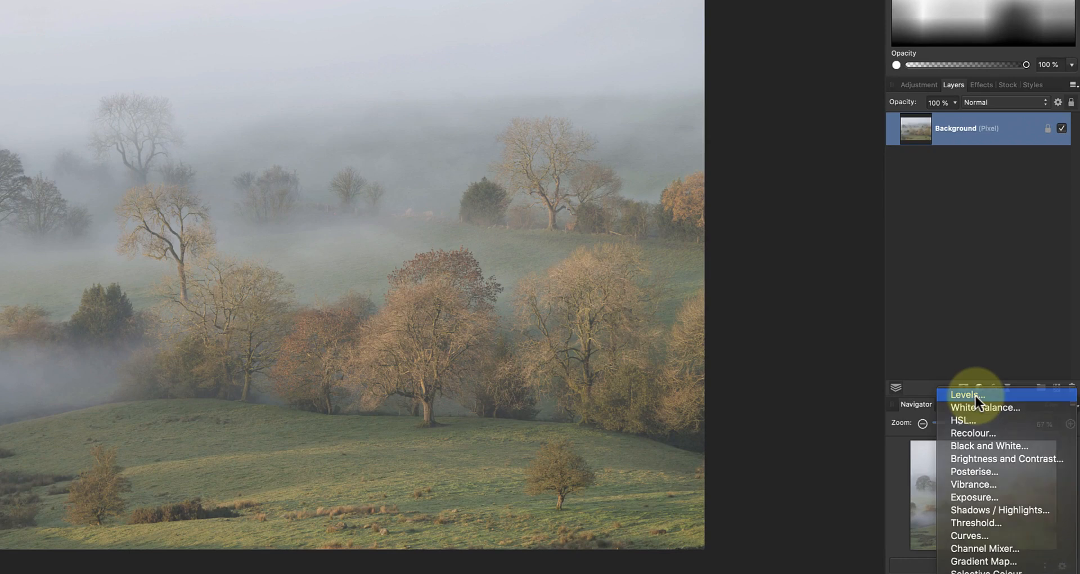
left_click(968, 394)
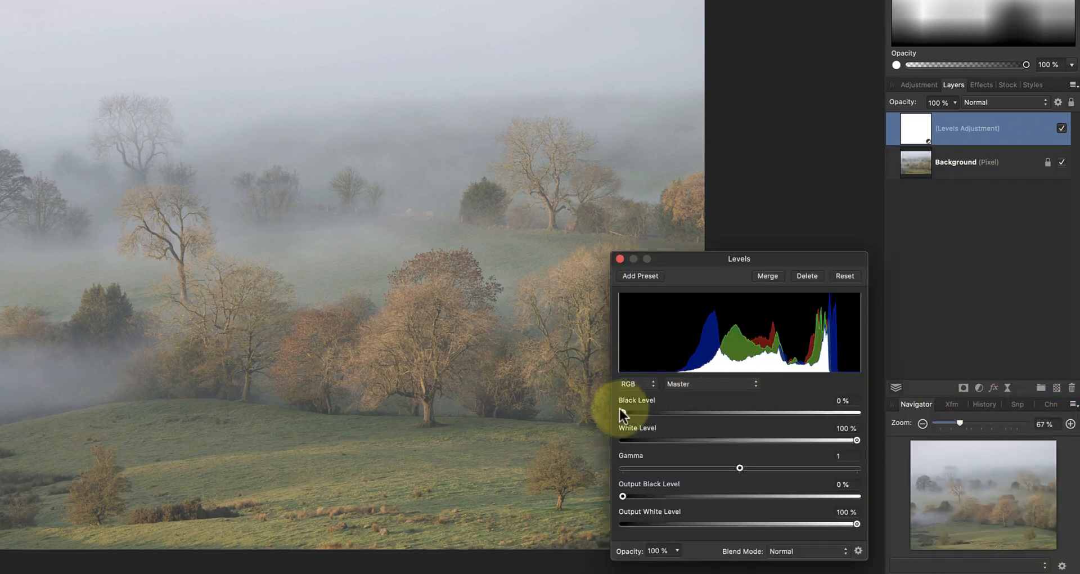
left_click_drag(620, 413, 658, 412)
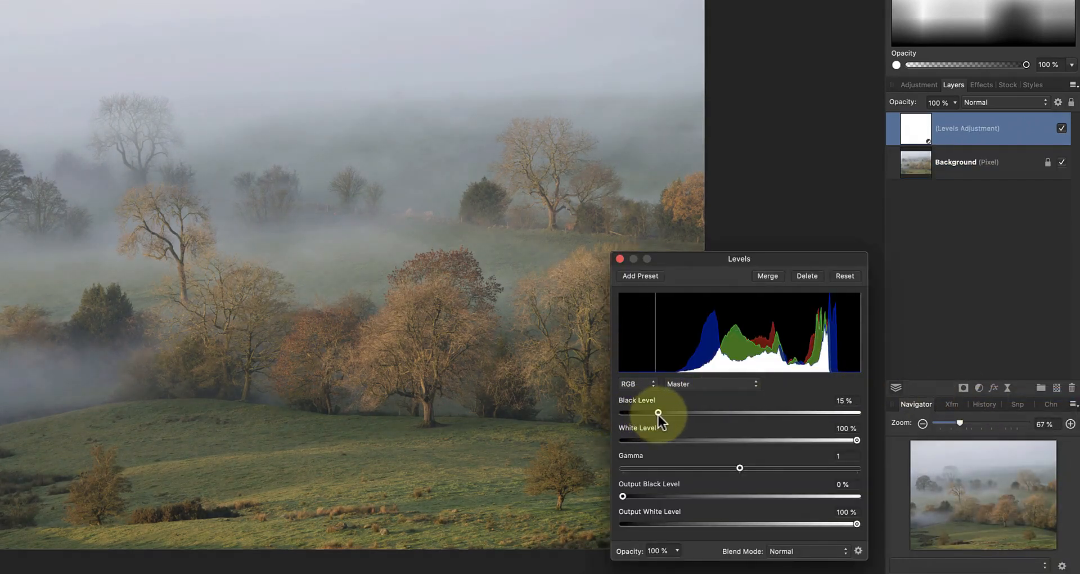
left_click_drag(858, 440, 855, 439)
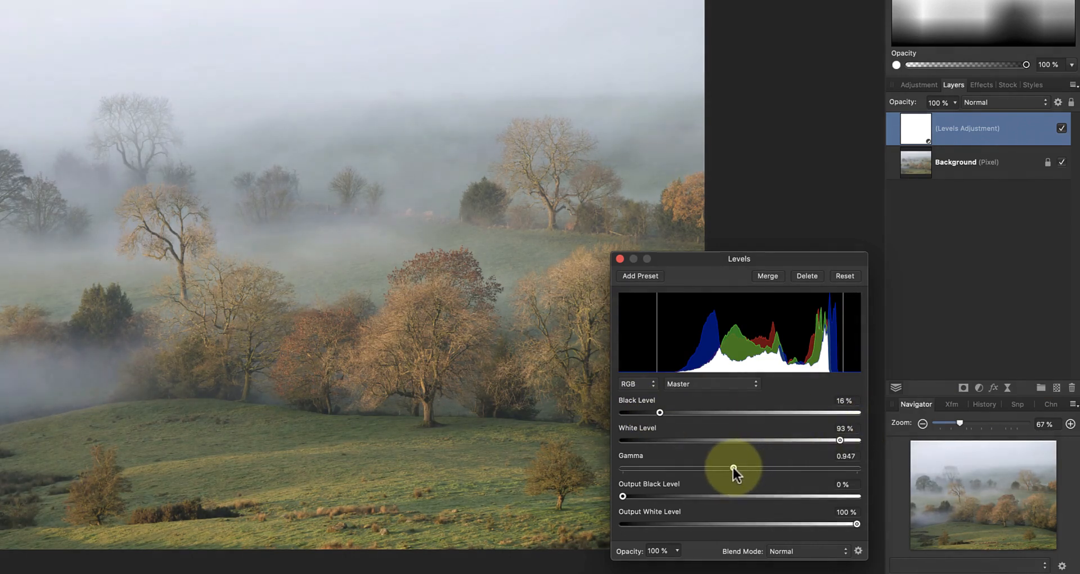
left_click_drag(733, 468, 723, 468)
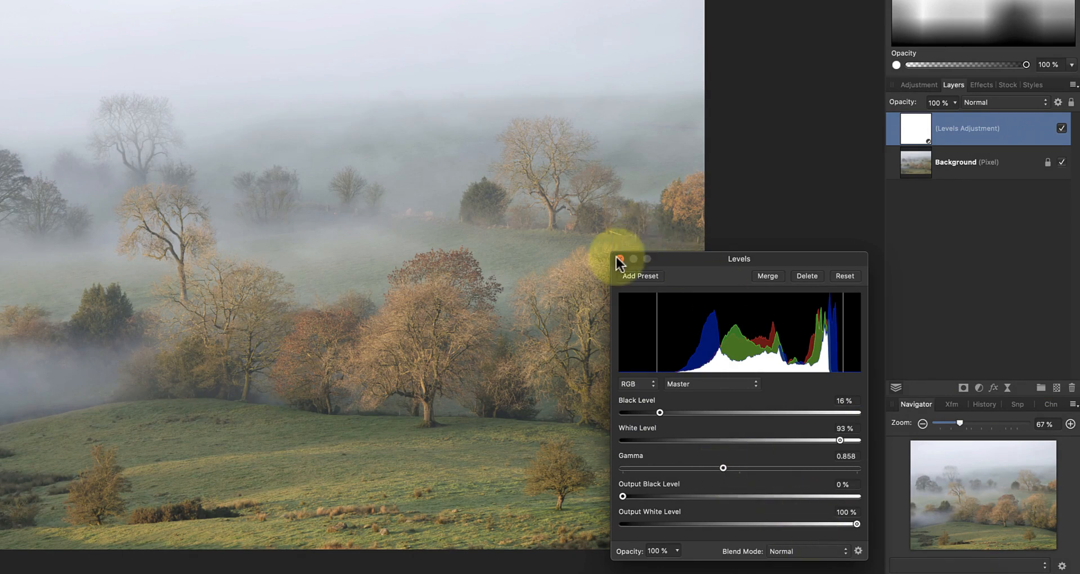
left_click(621, 260)
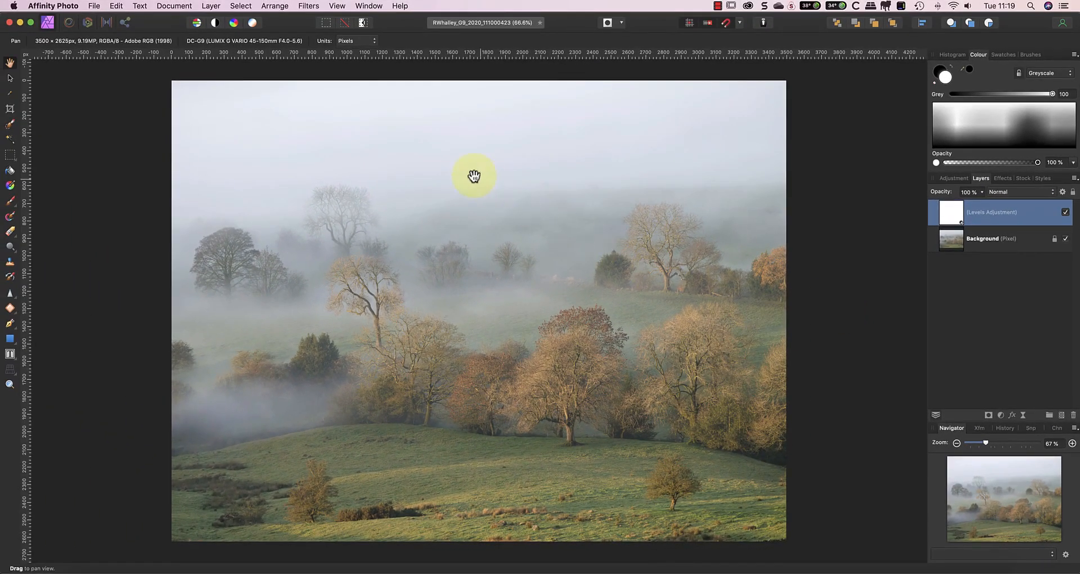
Step: Create a new pixel layer from a snapshot and rename it 'Color Efex'
left_click(211, 7)
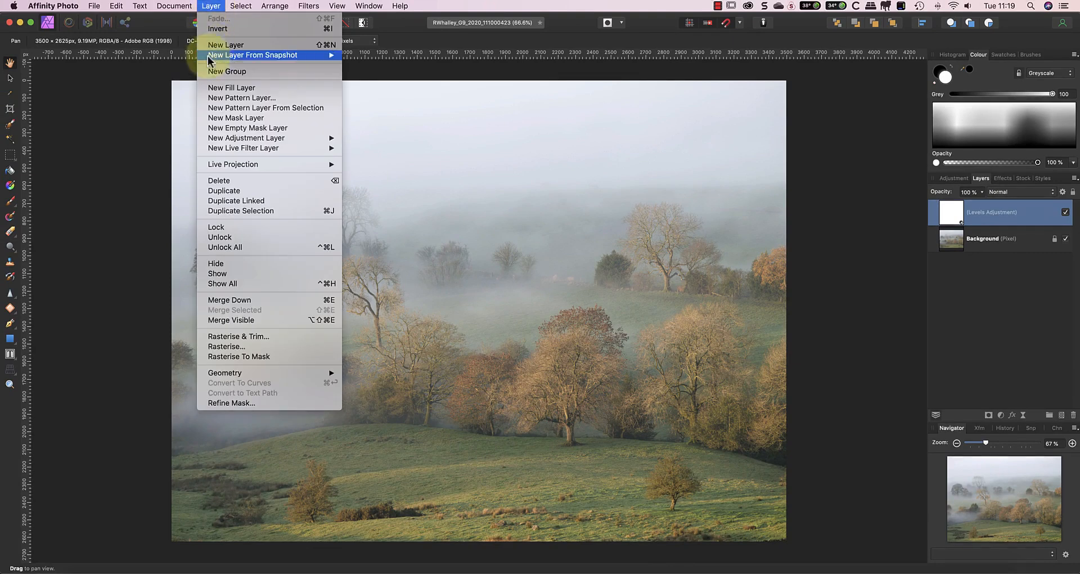
left_click(225, 45)
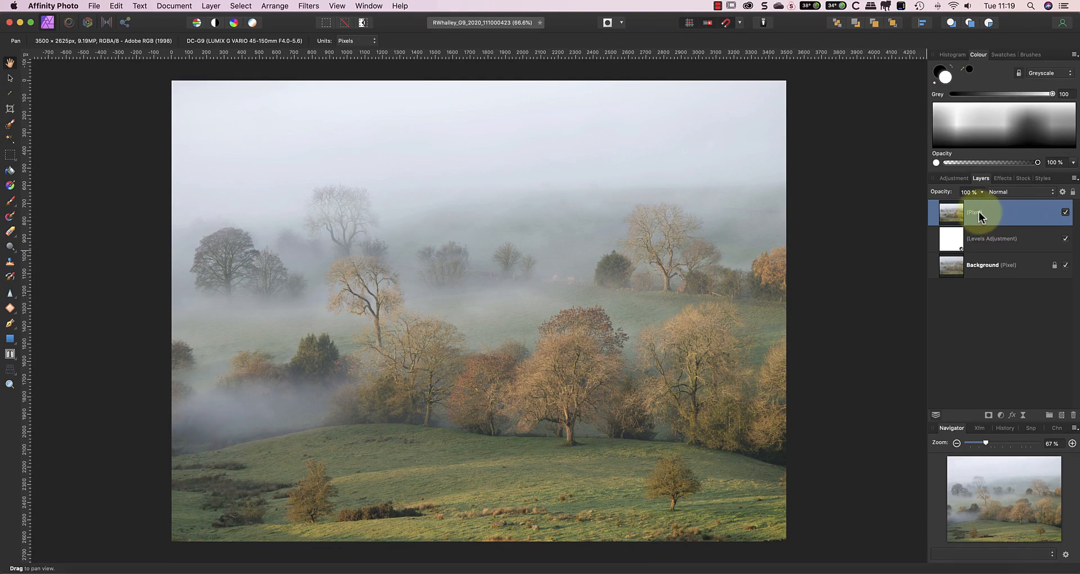
double_click(981, 212)
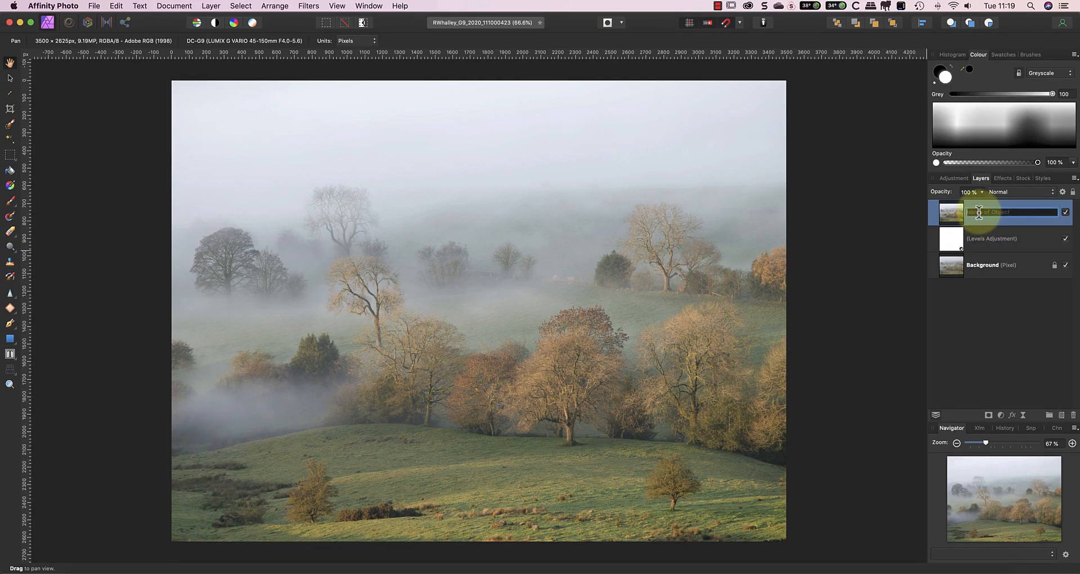
type("Color Efex")
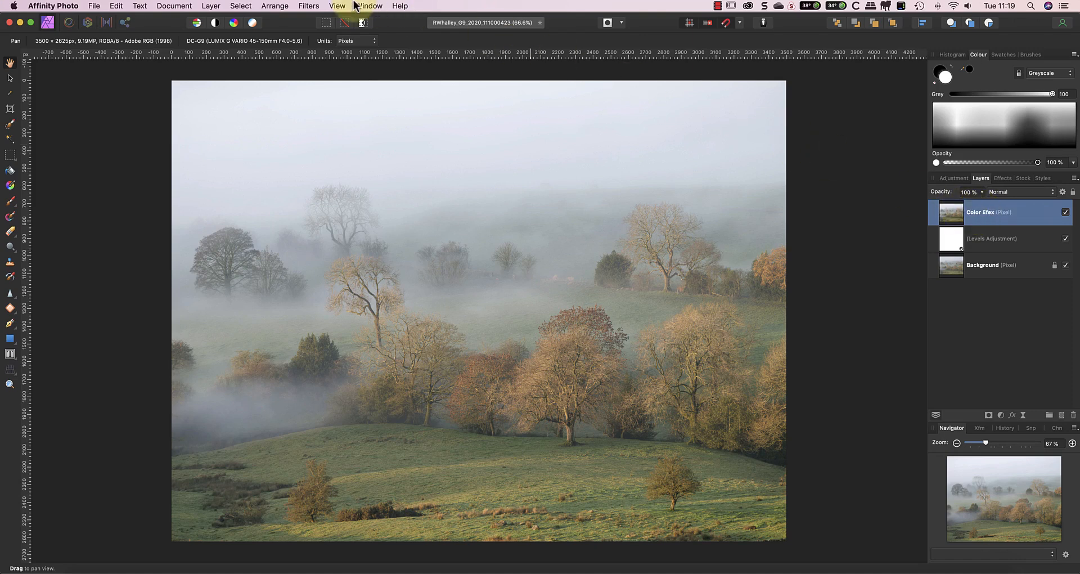
Step: Send the Color Efex layer to the Nik Color Efex Pro 4 plugin
left_click(308, 6)
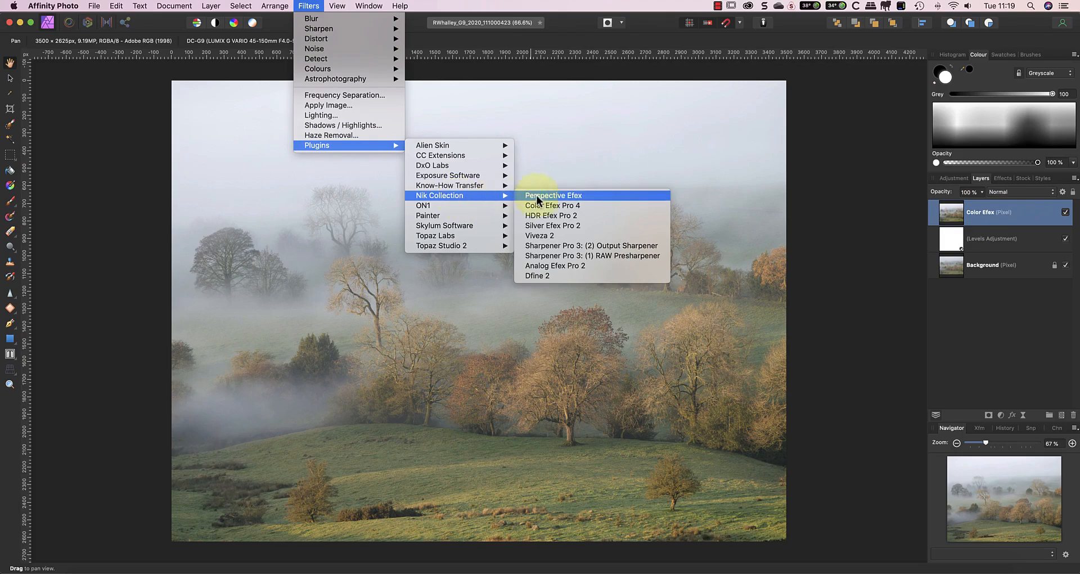
left_click(552, 204)
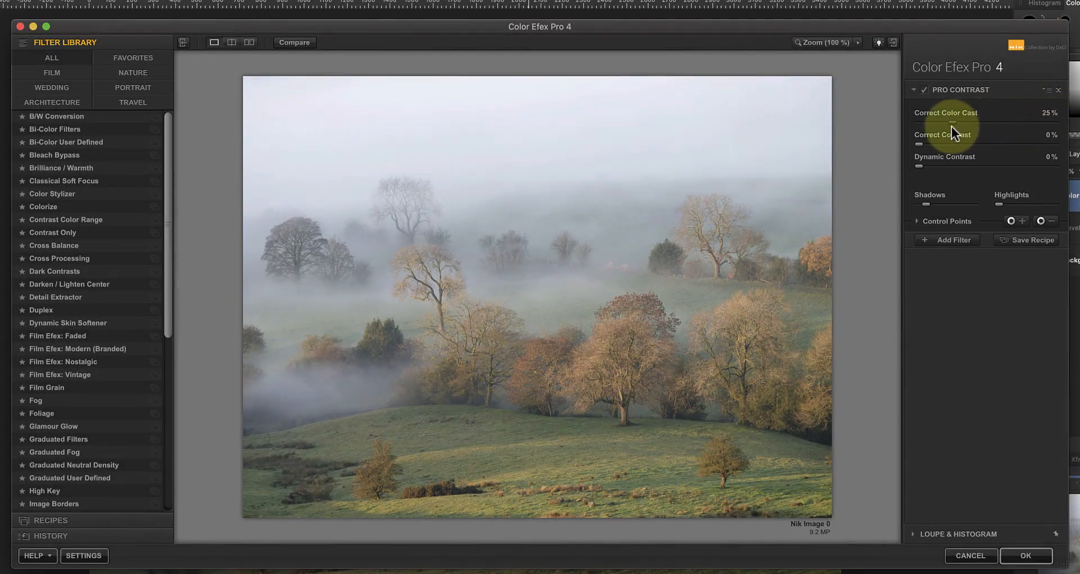
Step: Set Pro Contrast colour cast correction to 56% and add a Brilliance/Warmth filter at Warmth 52%
left_click_drag(953, 124, 922, 124)
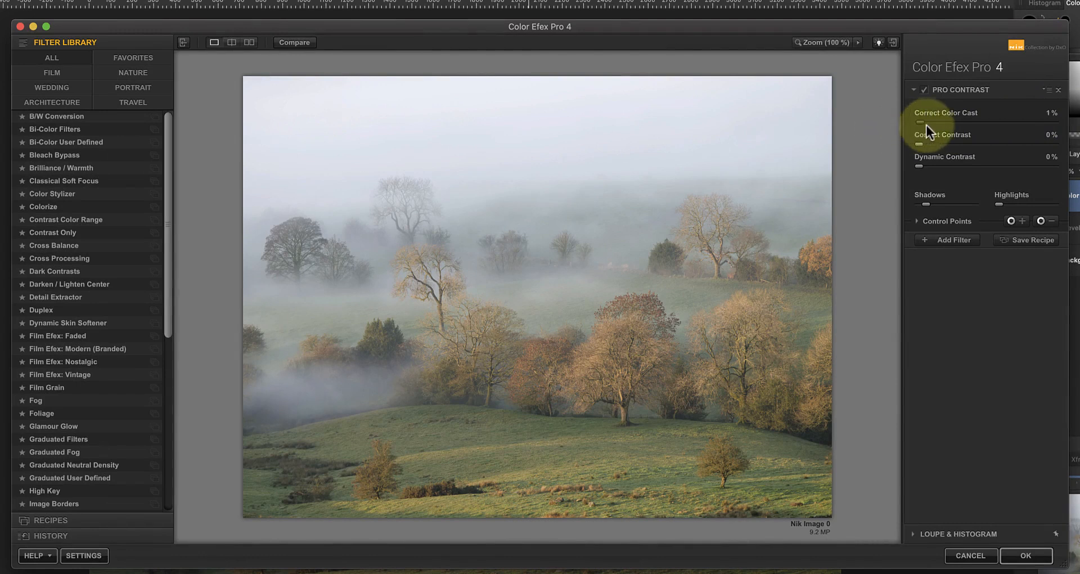
left_click_drag(916, 123, 1039, 123)
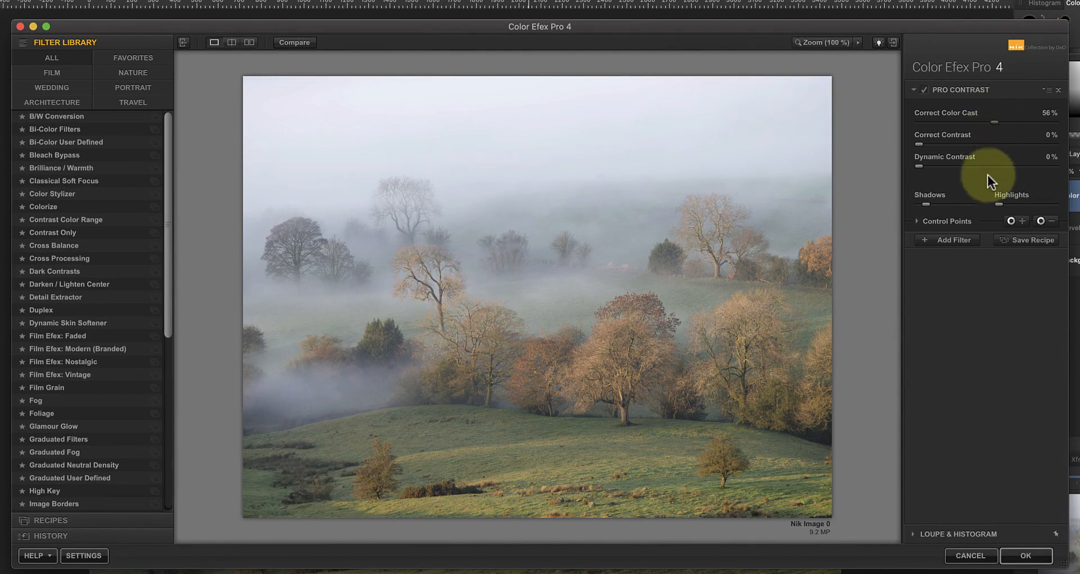
left_click(952, 239)
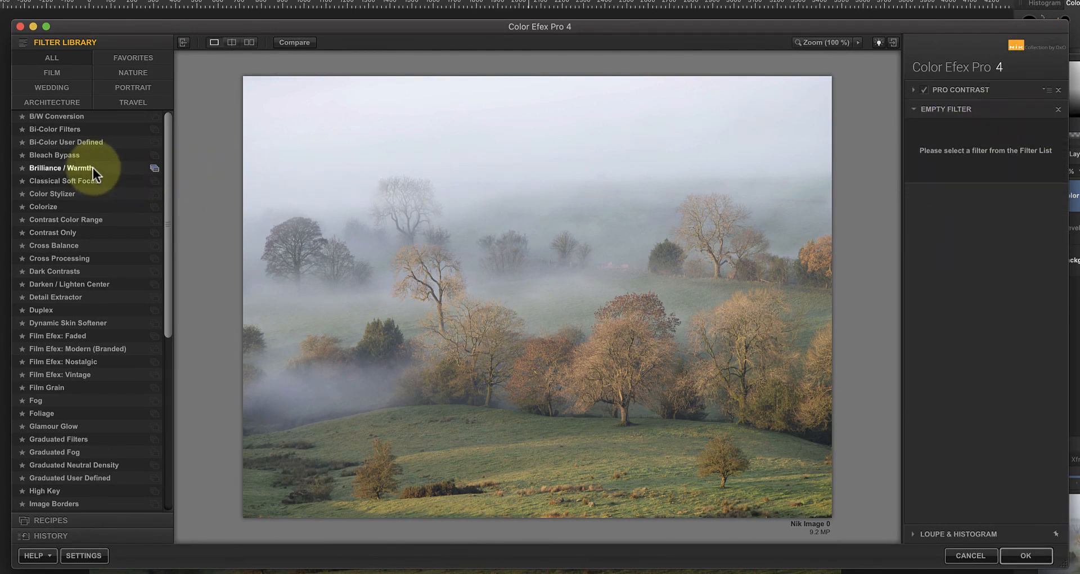
left_click(59, 167)
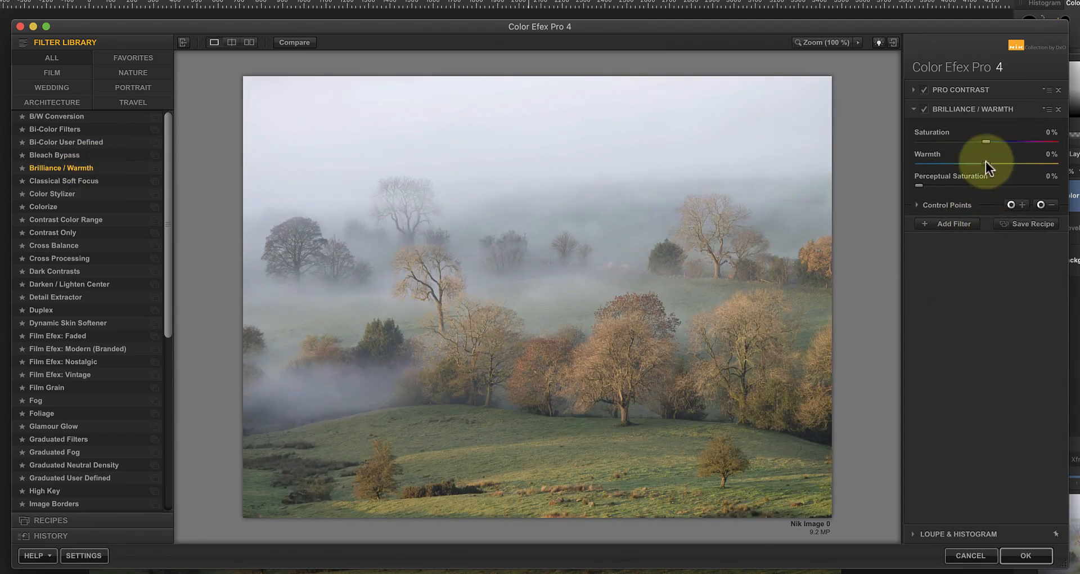
left_click_drag(972, 164, 1005, 165)
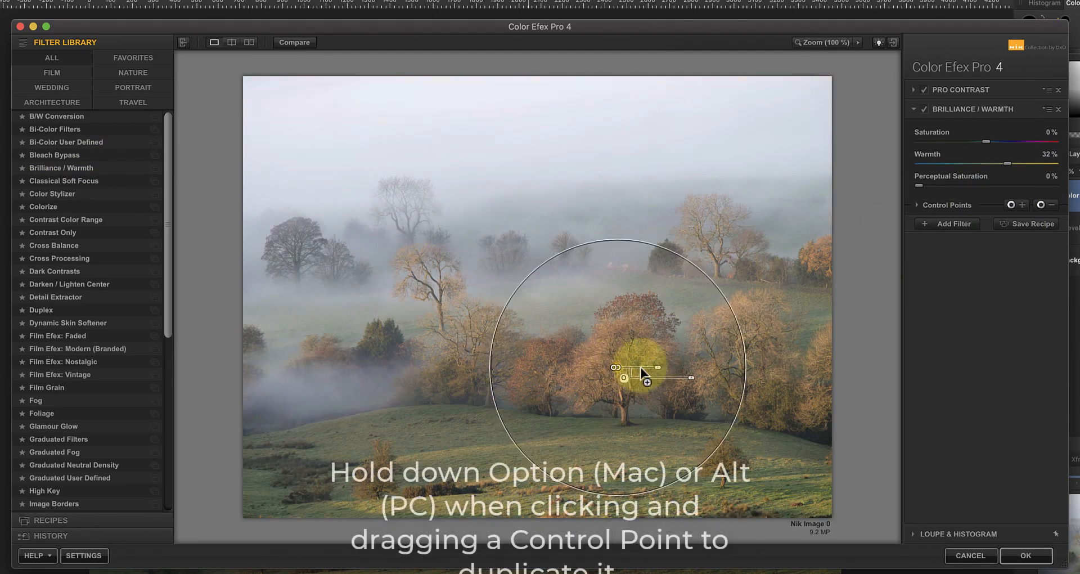
Step: Copy warmth control points onto the trees and hillside, add 5% perceptual saturation, and apply
left_click_drag(643, 373, 561, 333)
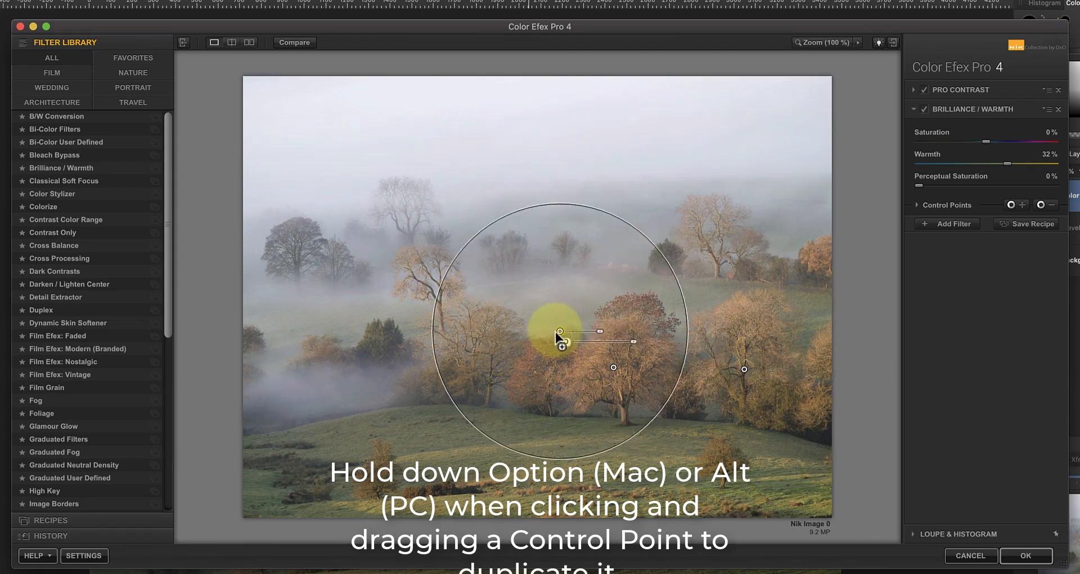
left_click_drag(561, 341, 587, 482)
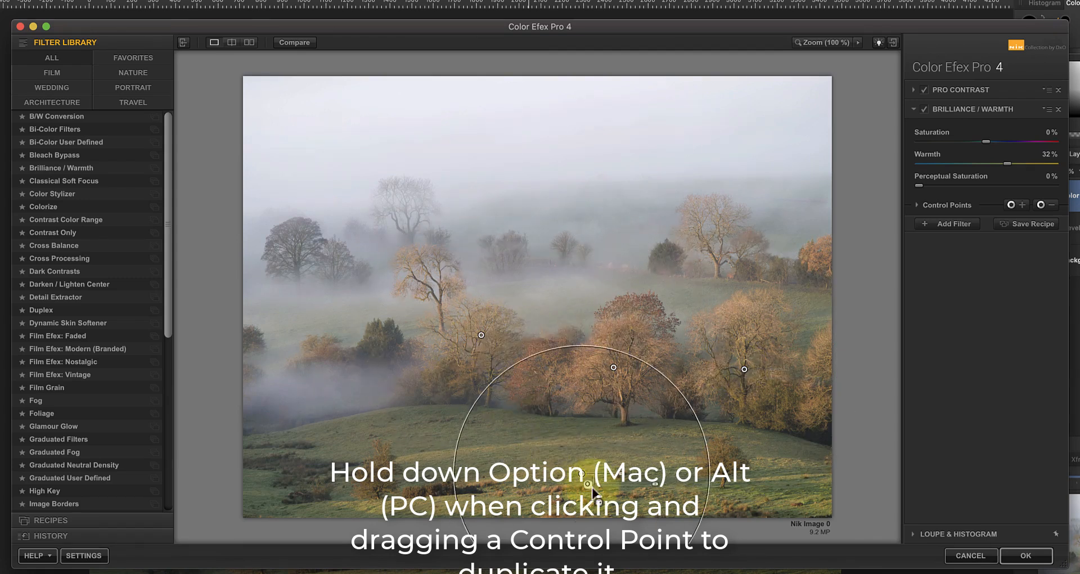
left_click_drag(585, 479, 830, 289)
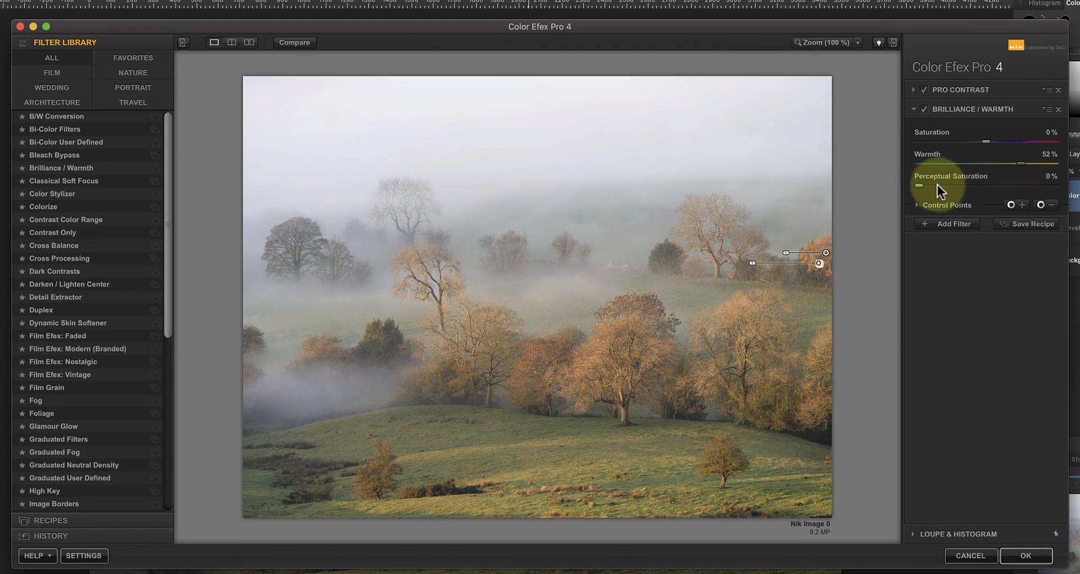
left_click_drag(918, 185, 933, 186)
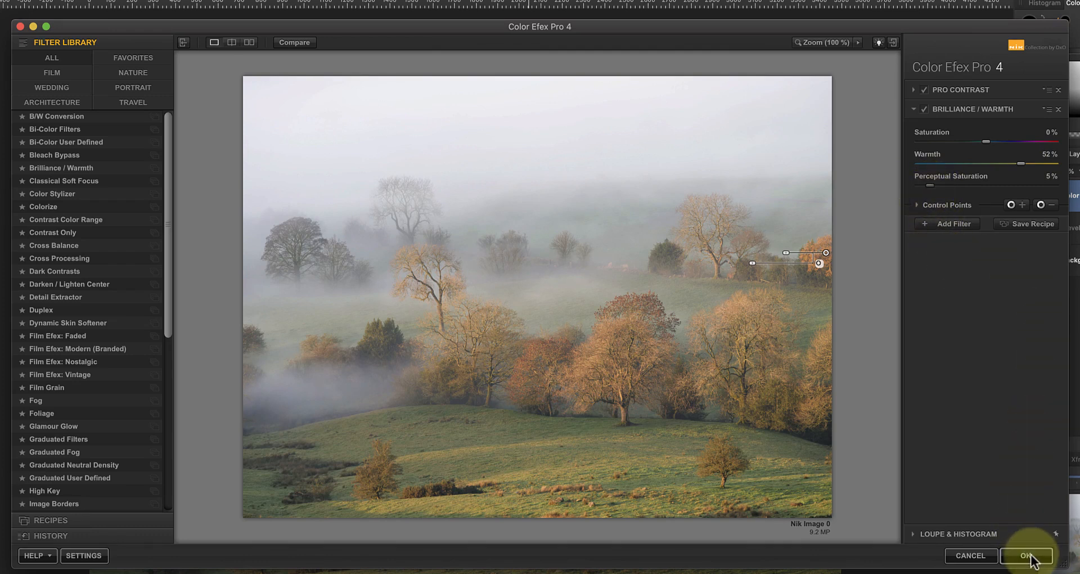
left_click(1028, 555)
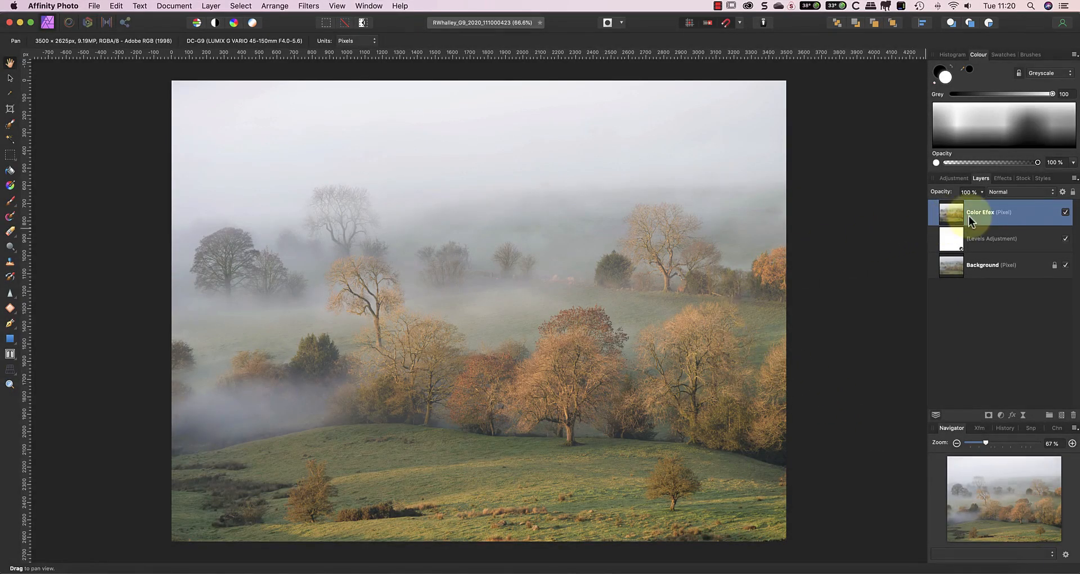
Step: Duplicate the Color Efex layer as 'Viveza' and send it to the Viveza 2 plugin
right_click(978, 211)
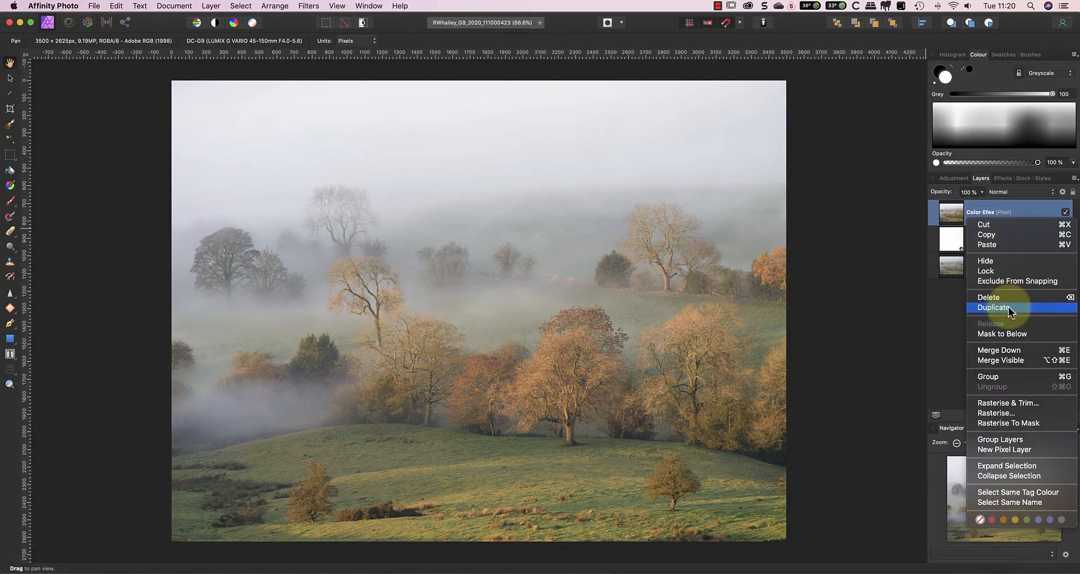
left_click(993, 308)
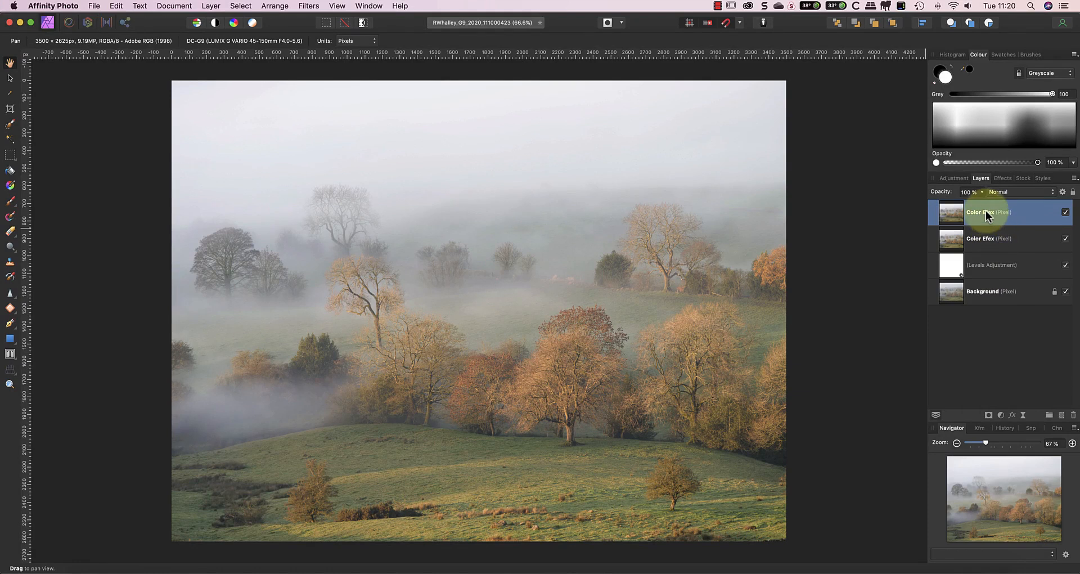
type("Viveza")
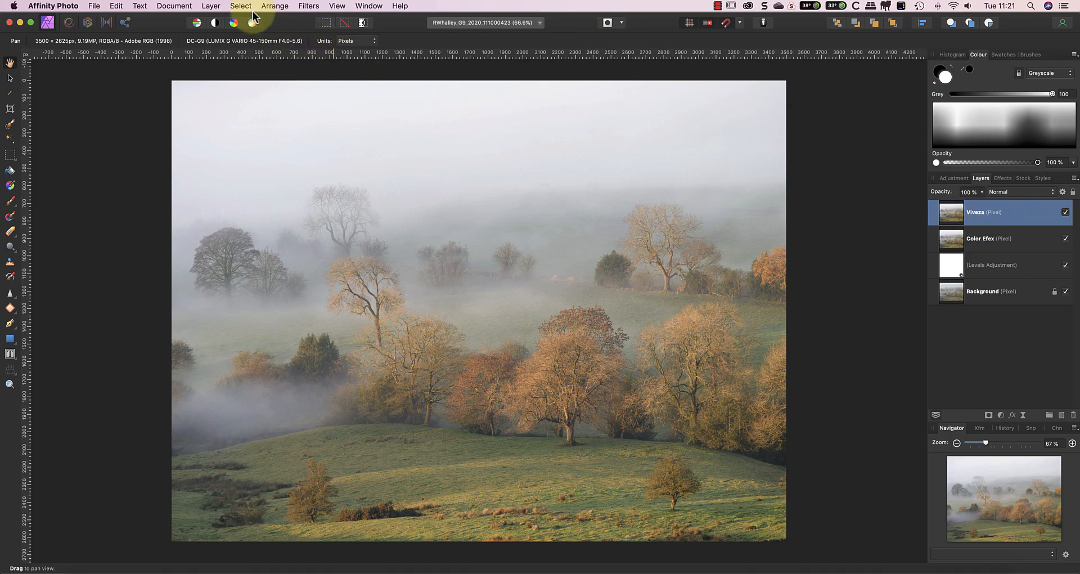
left_click(308, 5)
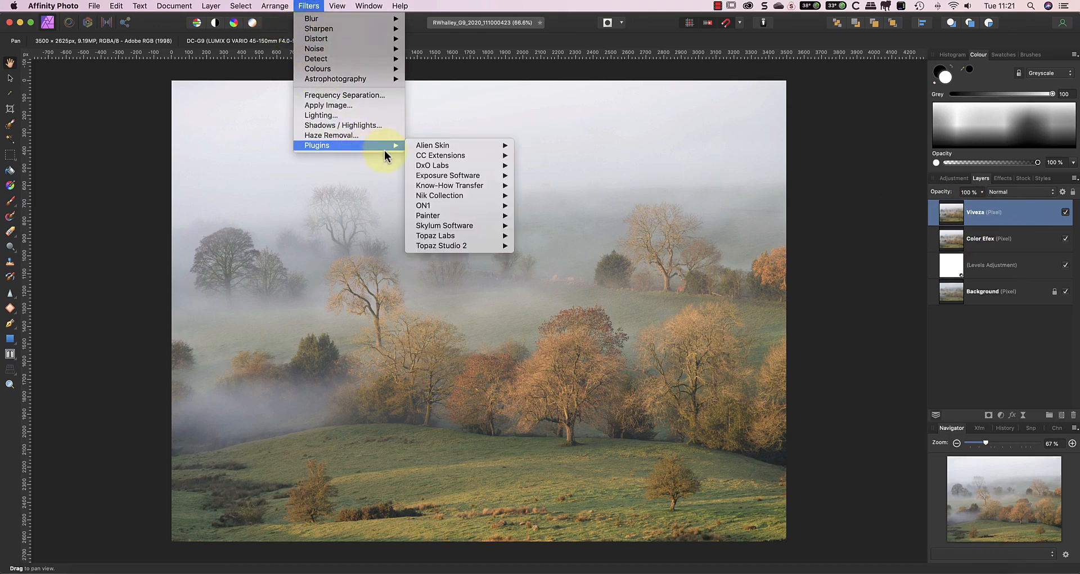
mouse_move(439, 196)
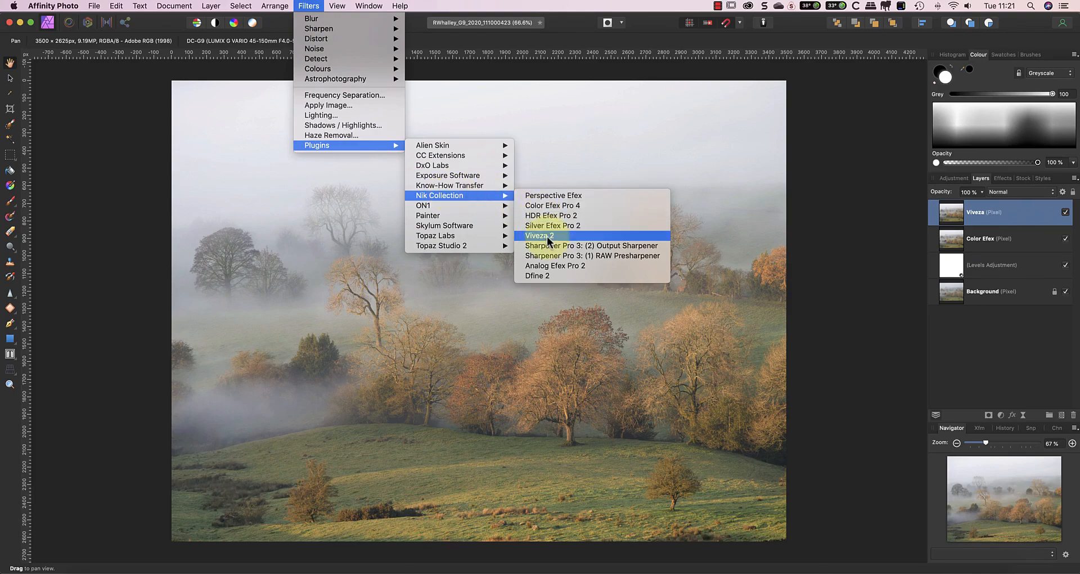
left_click(540, 235)
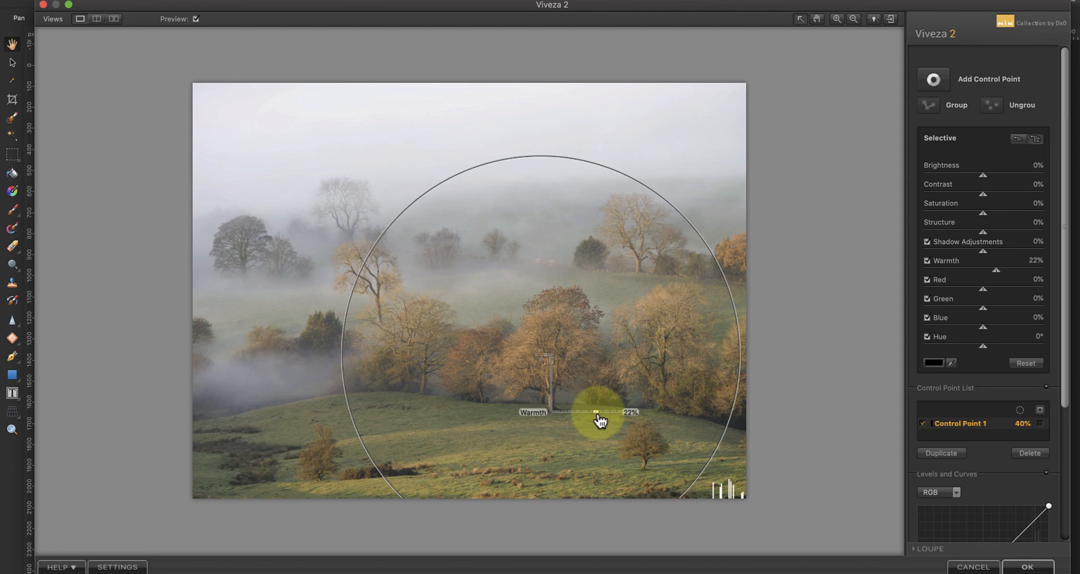
Step: Raise warmth, contrast, structure and saturation on the central tree's control point
left_click_drag(574, 411, 603, 412)
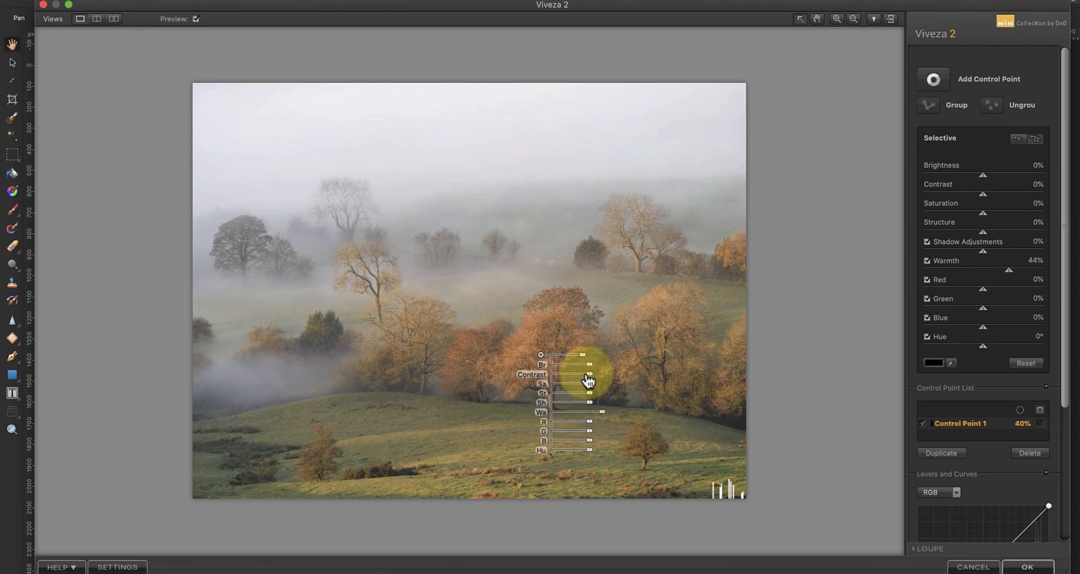
left_click_drag(591, 373, 617, 373)
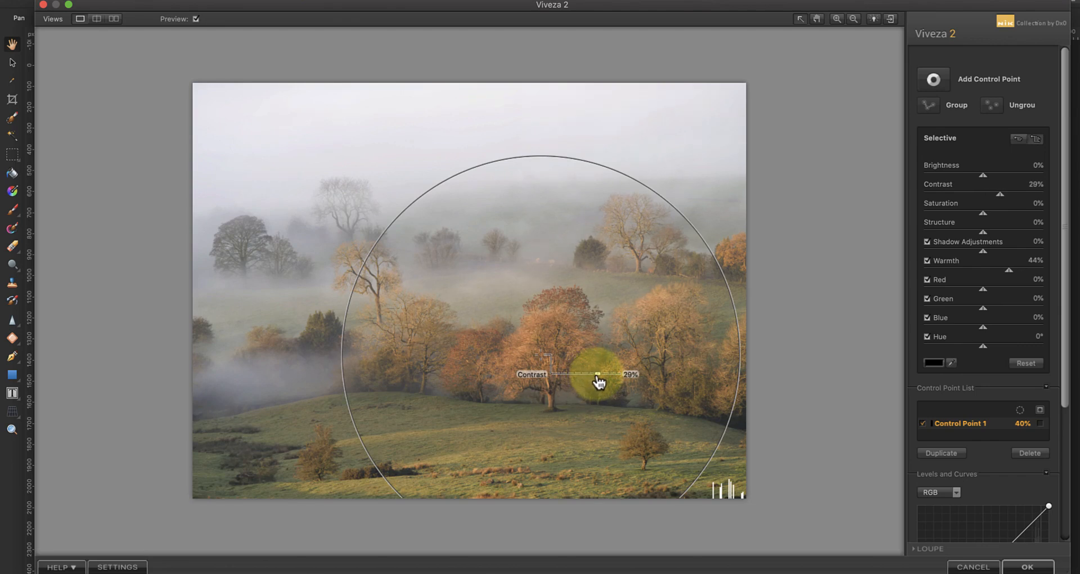
left_click_drag(610, 373, 594, 374)
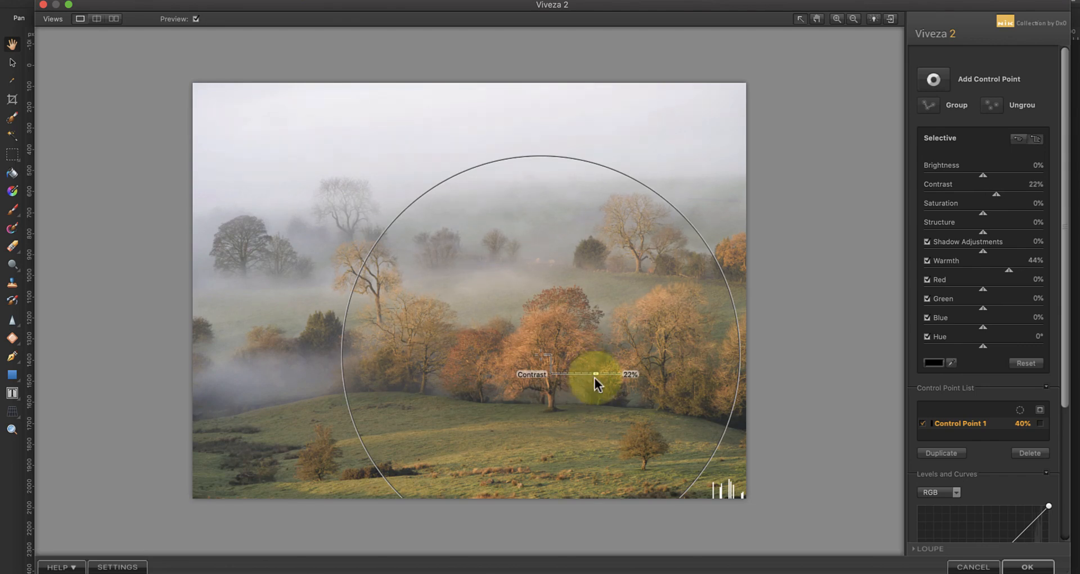
left_click_drag(600, 376, 588, 393)
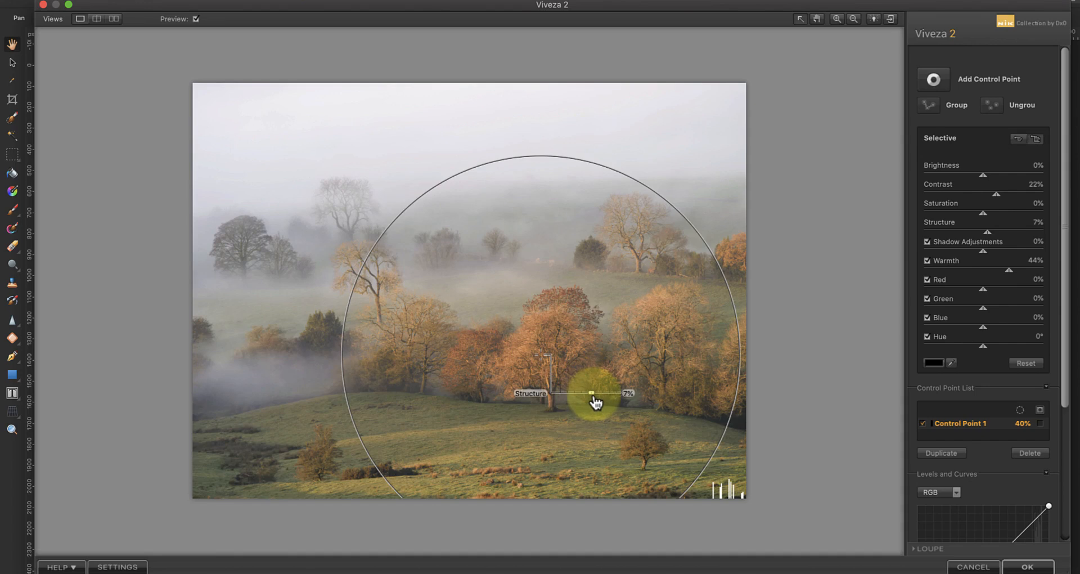
left_click_drag(591, 392, 606, 393)
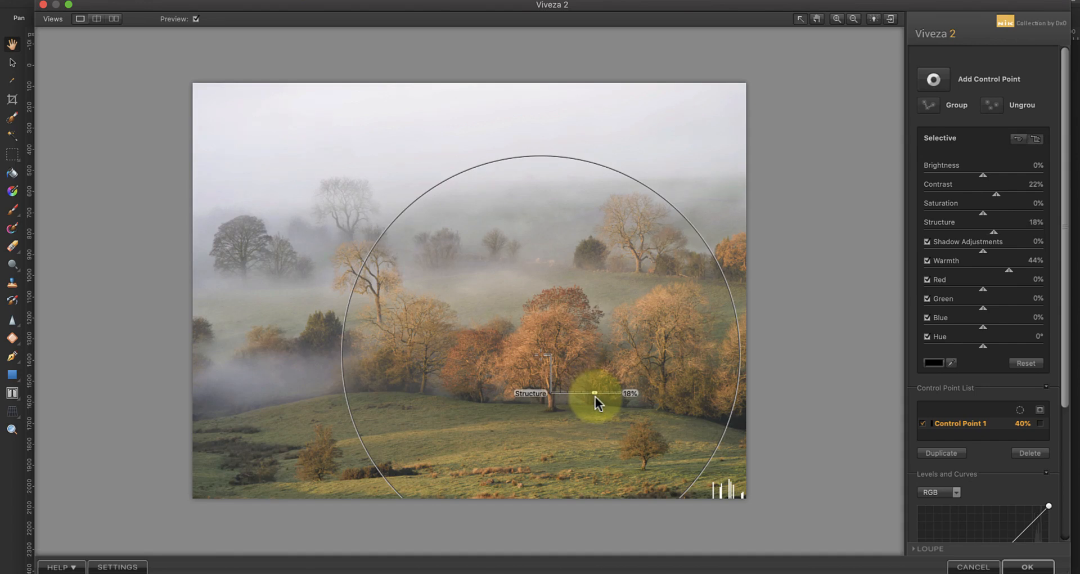
left_click_drag(594, 392, 591, 382)
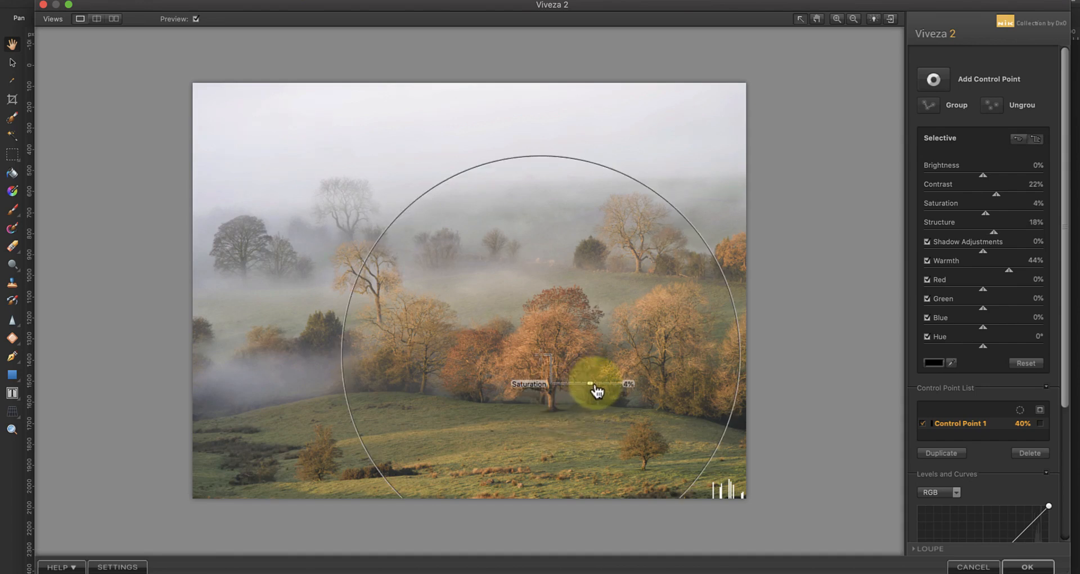
left_click_drag(590, 383, 620, 382)
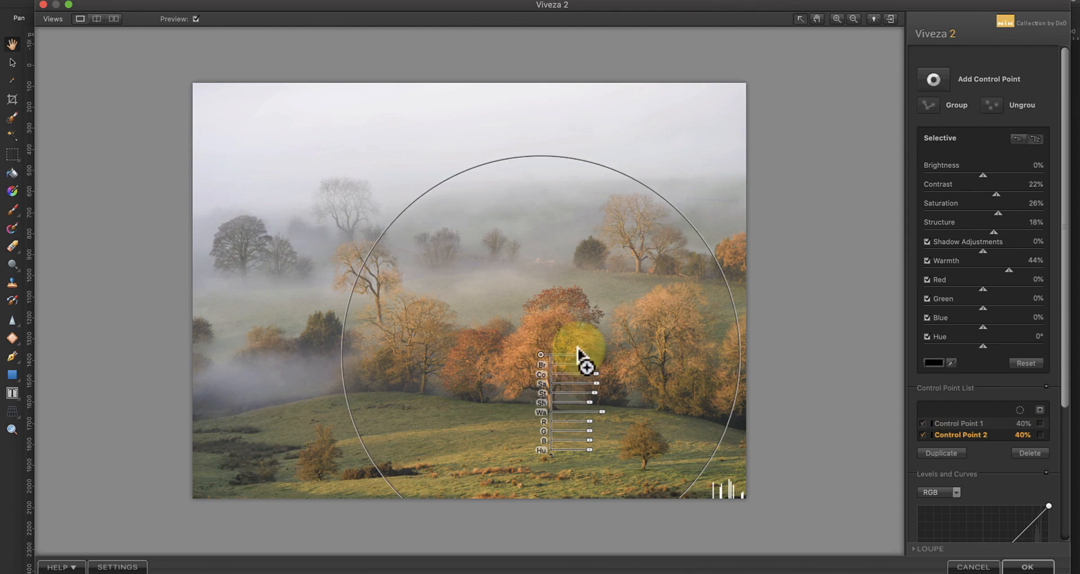
Step: Copy the control point onto the right-hand trees and the distant upper-right tree
left_click_drag(585, 355, 662, 354)
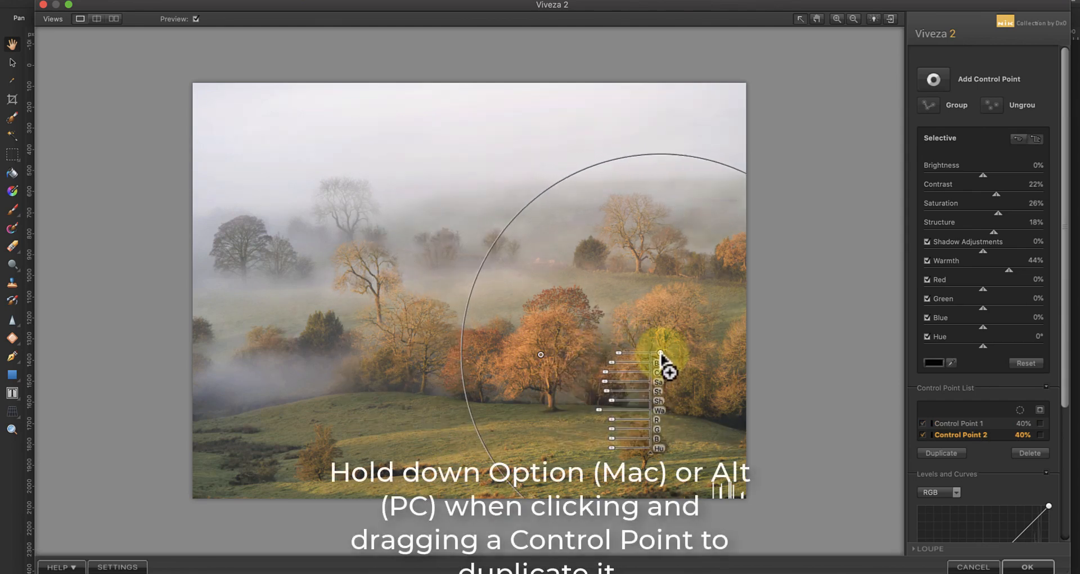
left_click_drag(662, 353, 623, 385)
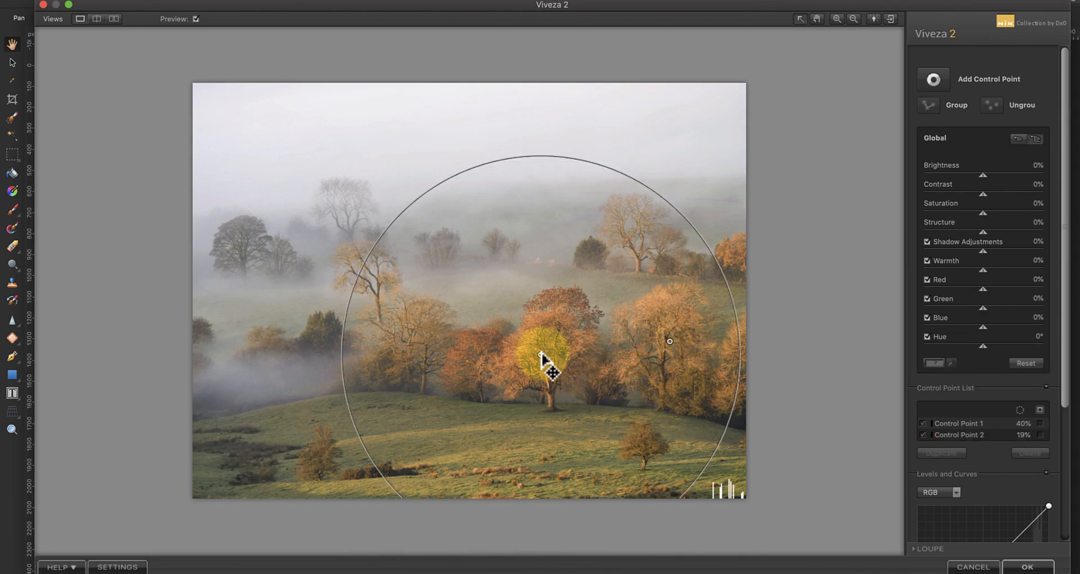
left_click(429, 511)
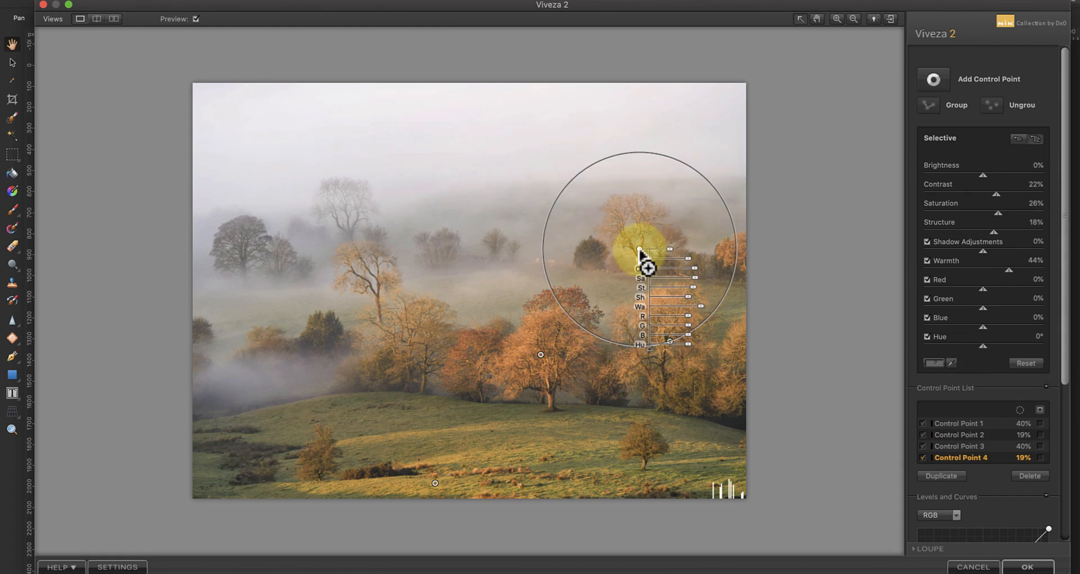
left_click_drag(646, 268, 659, 227)
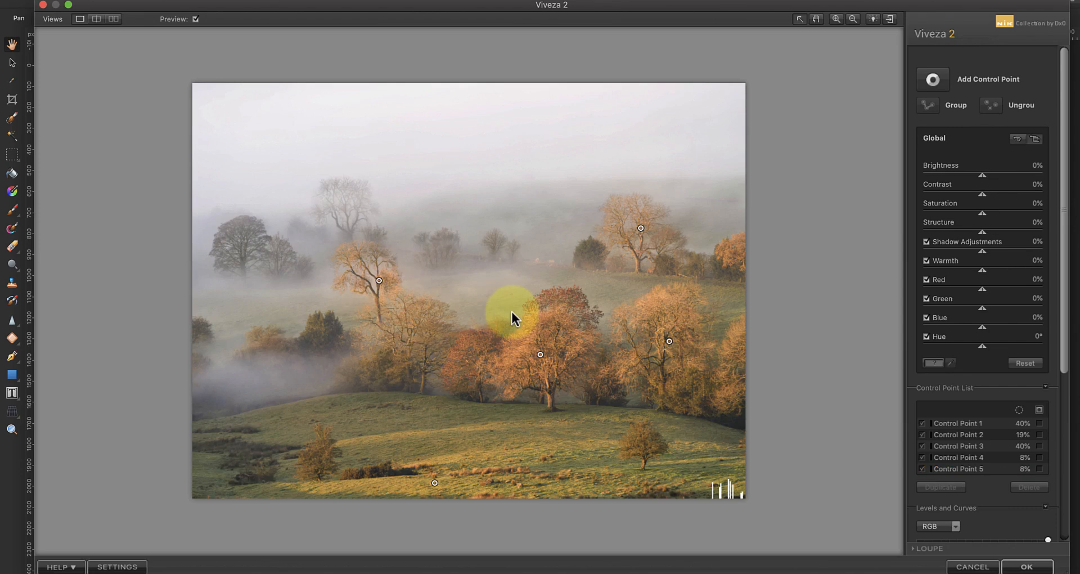
mouse_move(288, 33)
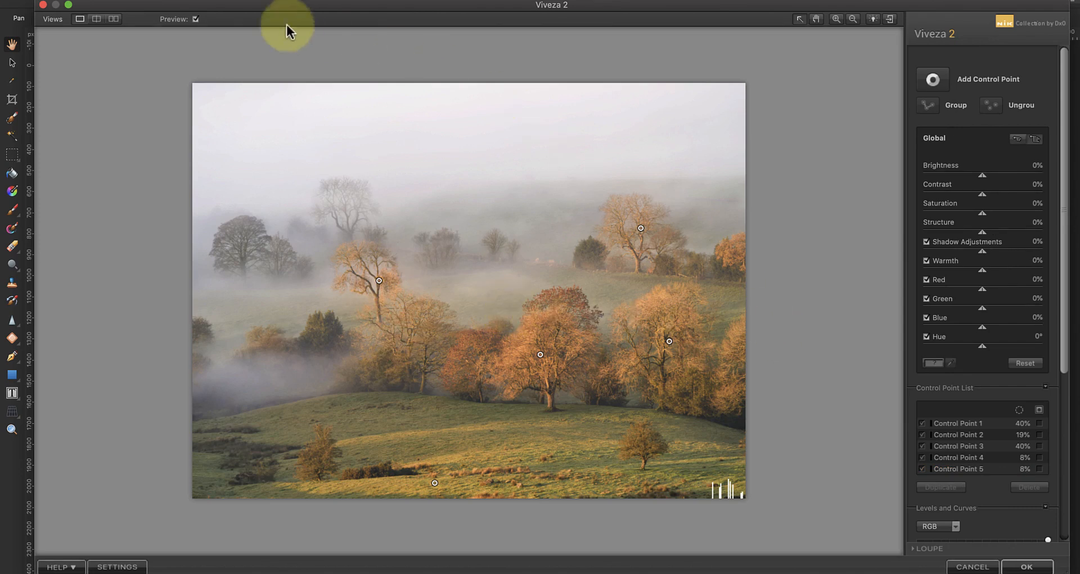
left_click(196, 18)
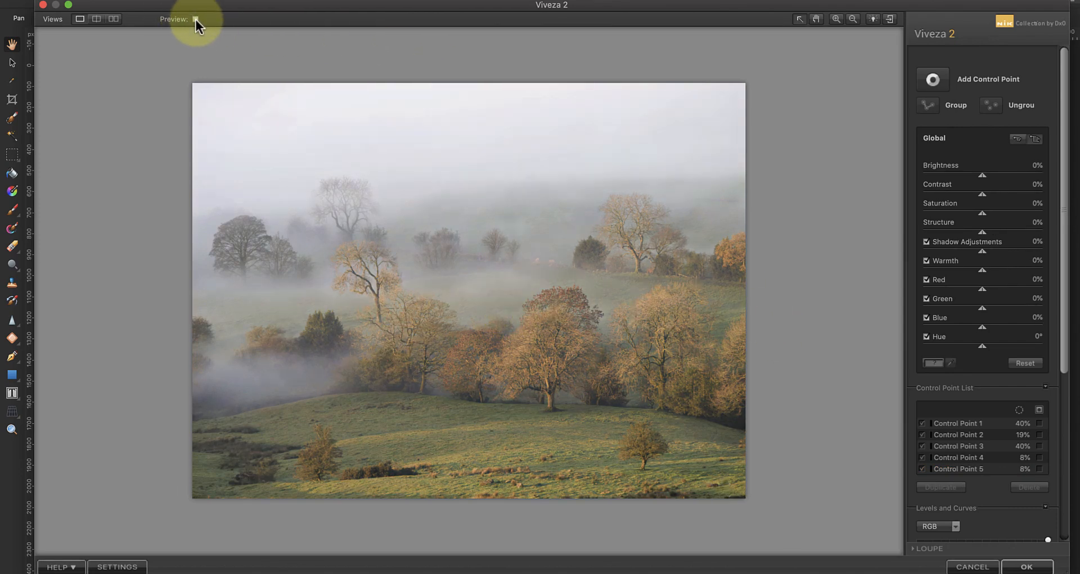
left_click(1029, 566)
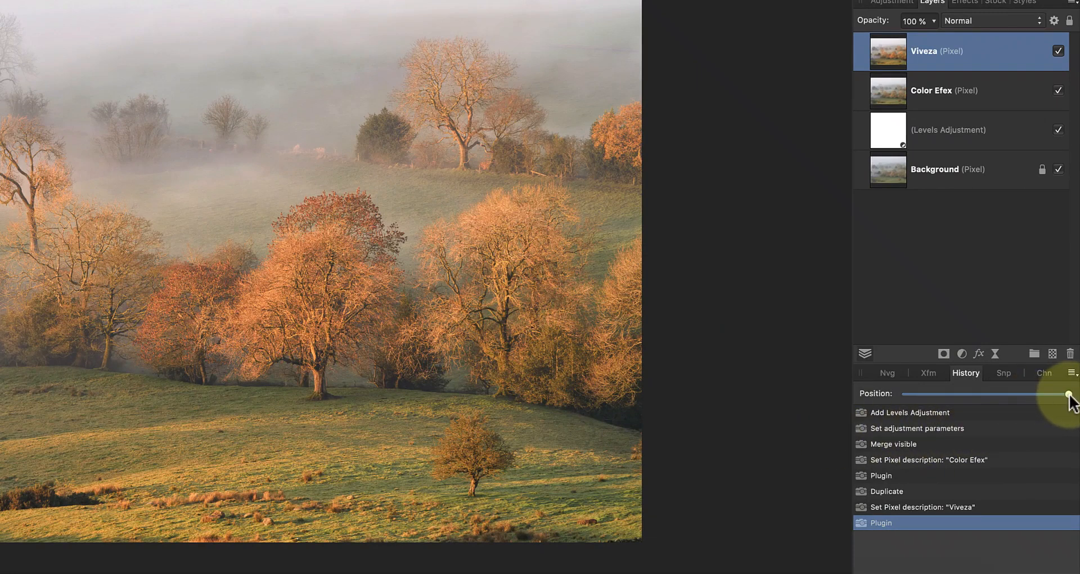
left_click_drag(1064, 393, 957, 394)
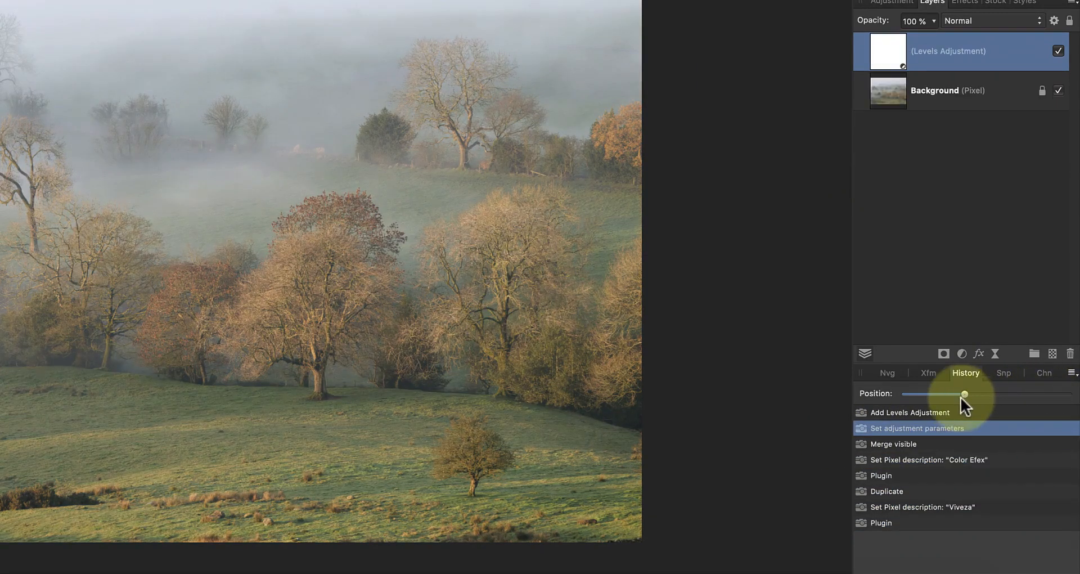
left_click_drag(961, 394, 904, 394)
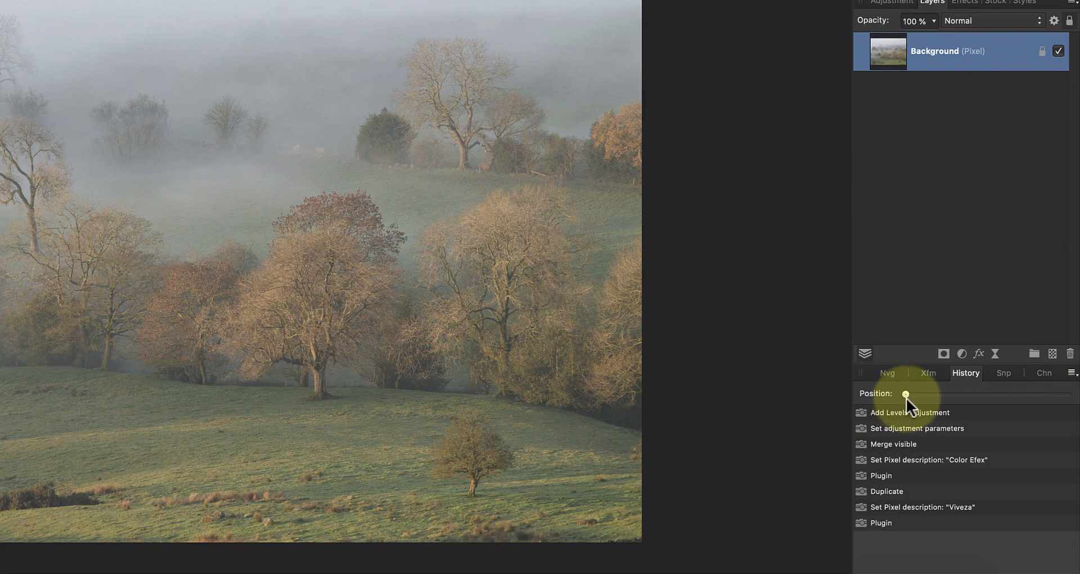
left_click_drag(905, 394, 1066, 393)
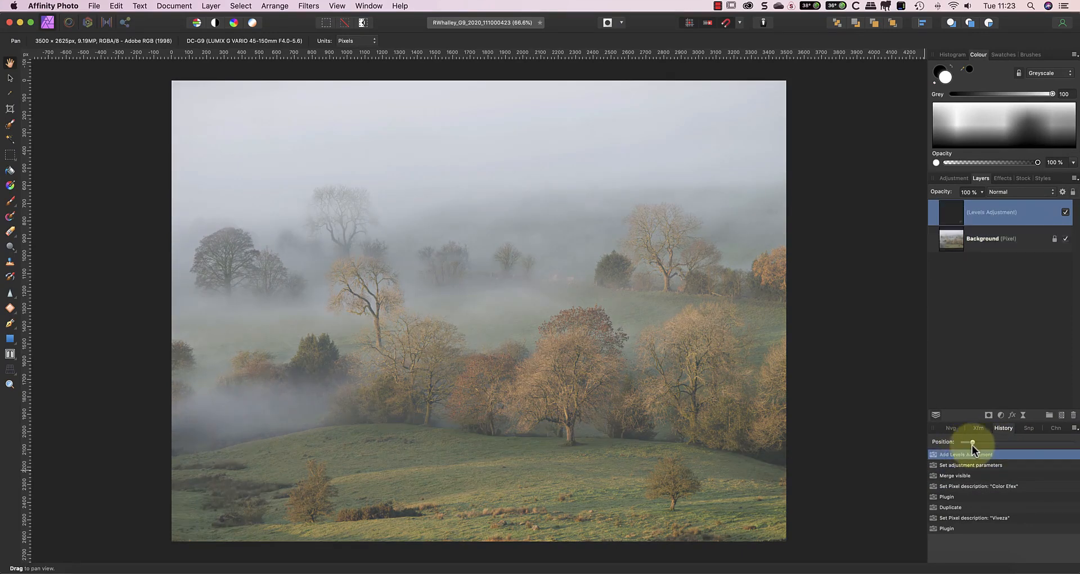
left_click_drag(971, 441, 1071, 441)
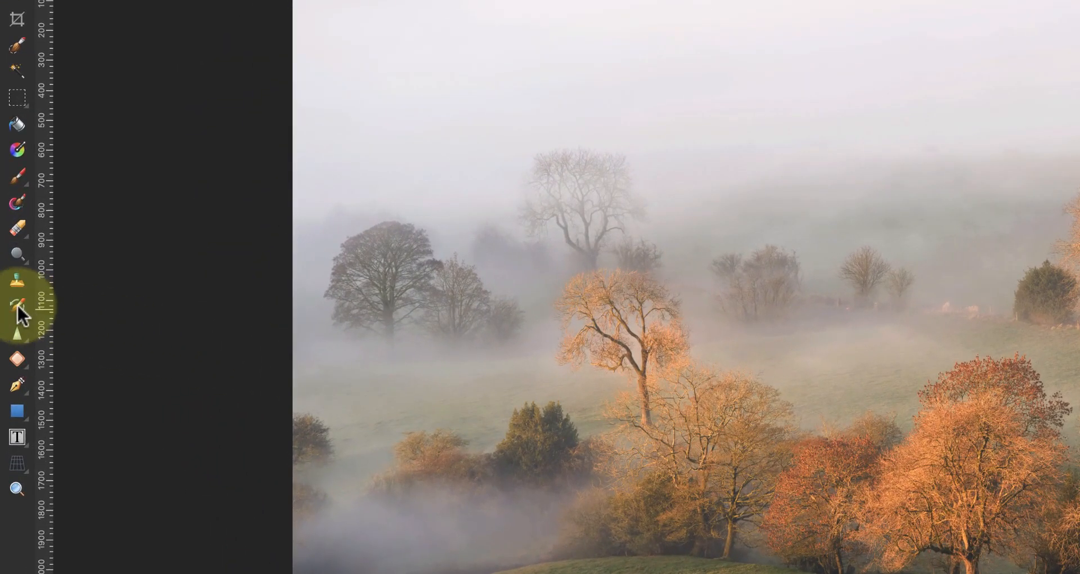
mouse_move(16, 306)
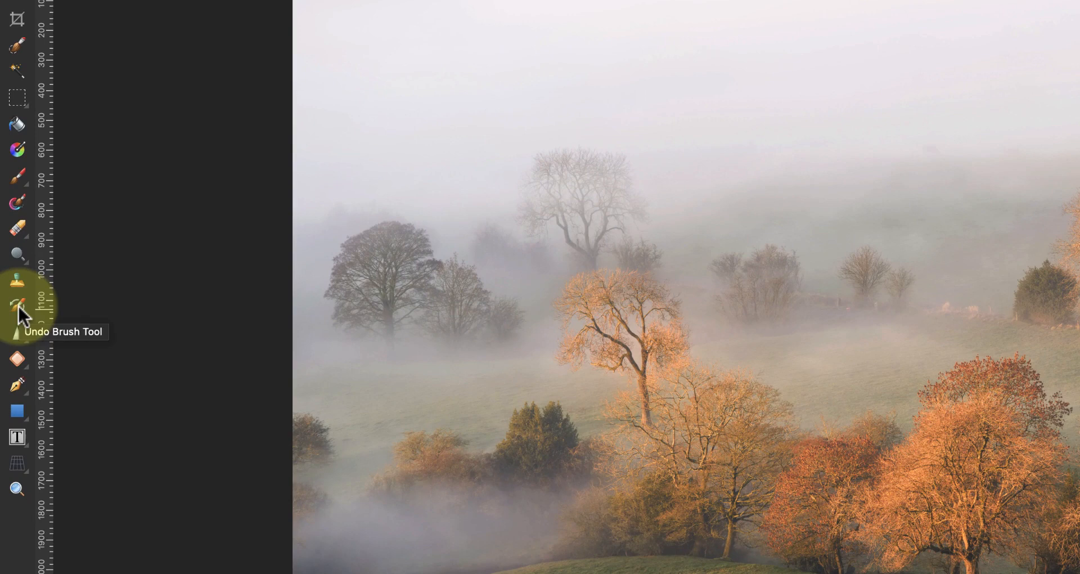
Step: Select the Undo Brush Tool with Opacity 100% and Hardness 0%
left_click(17, 306)
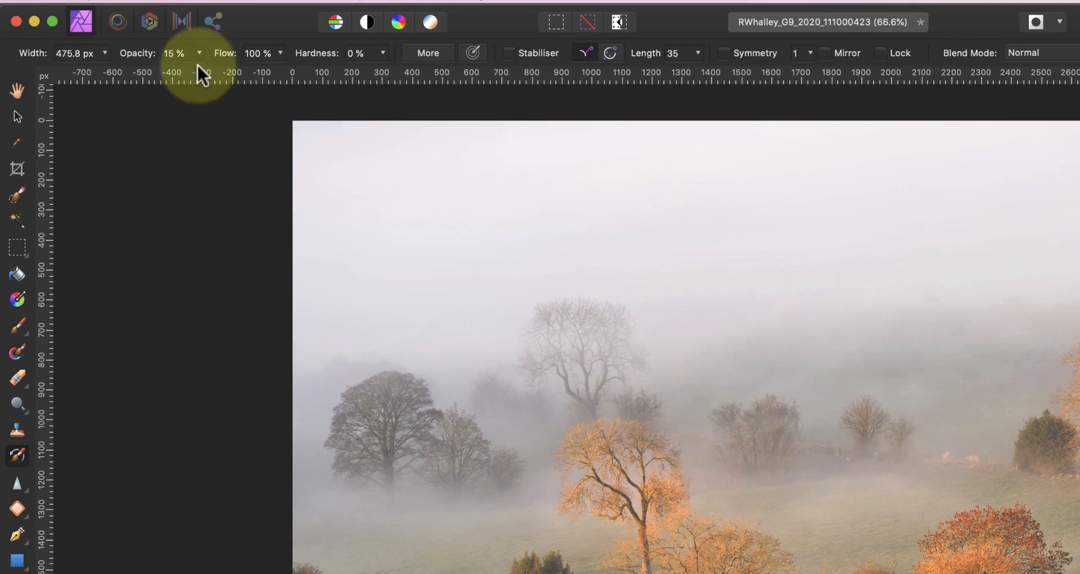
left_click(200, 53)
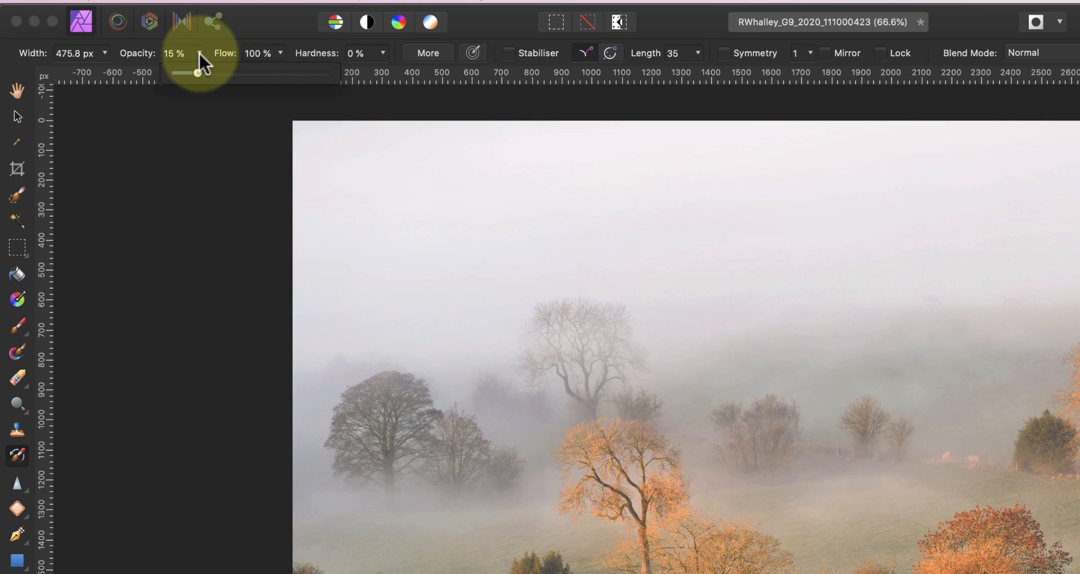
left_click_drag(201, 72, 314, 74)
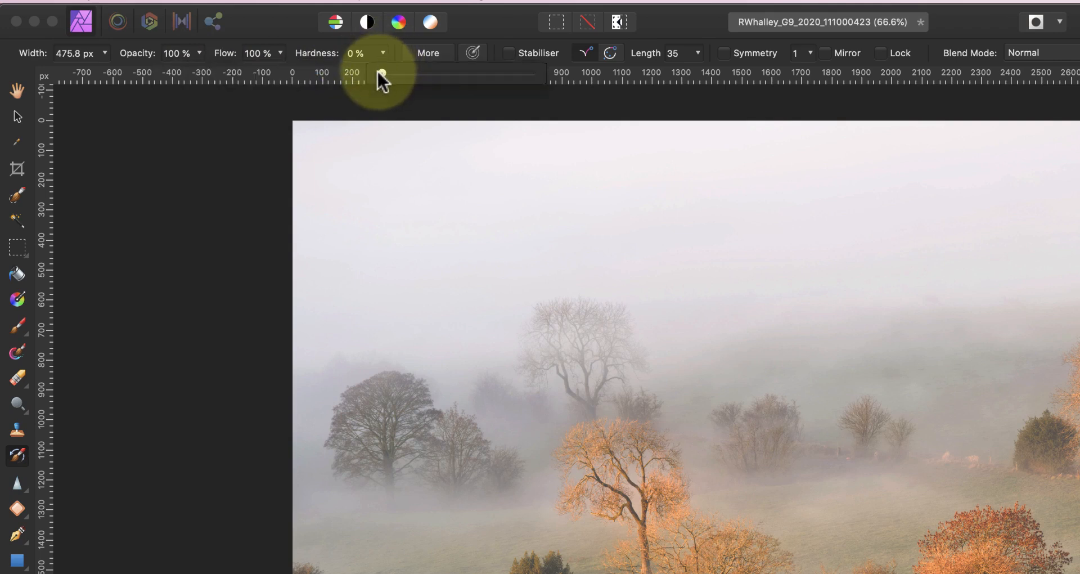
left_click_drag(378, 74, 437, 74)
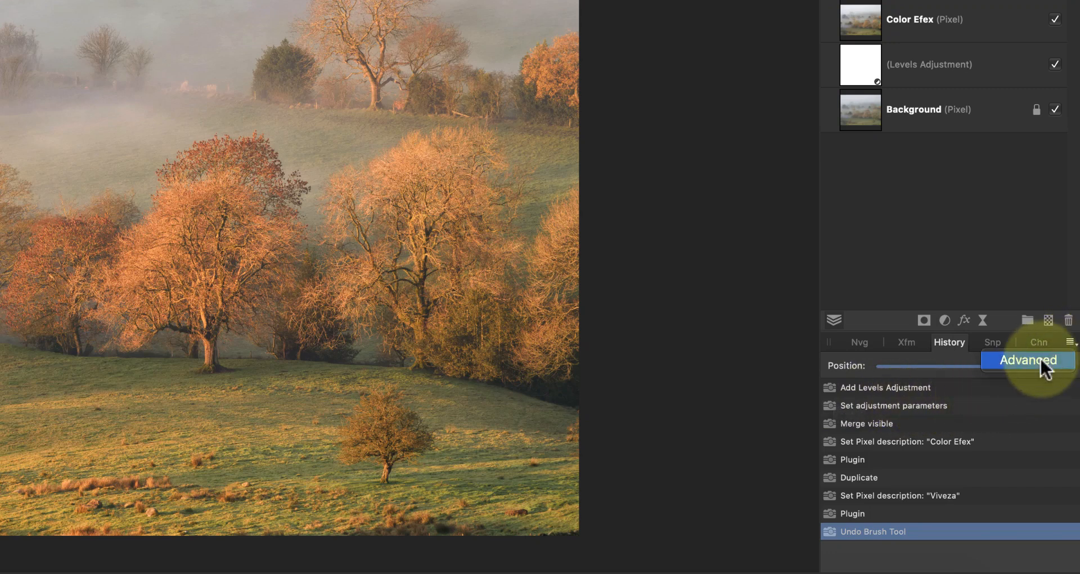
Step: Turn on the Advanced options in the History panel menu
left_click(1028, 360)
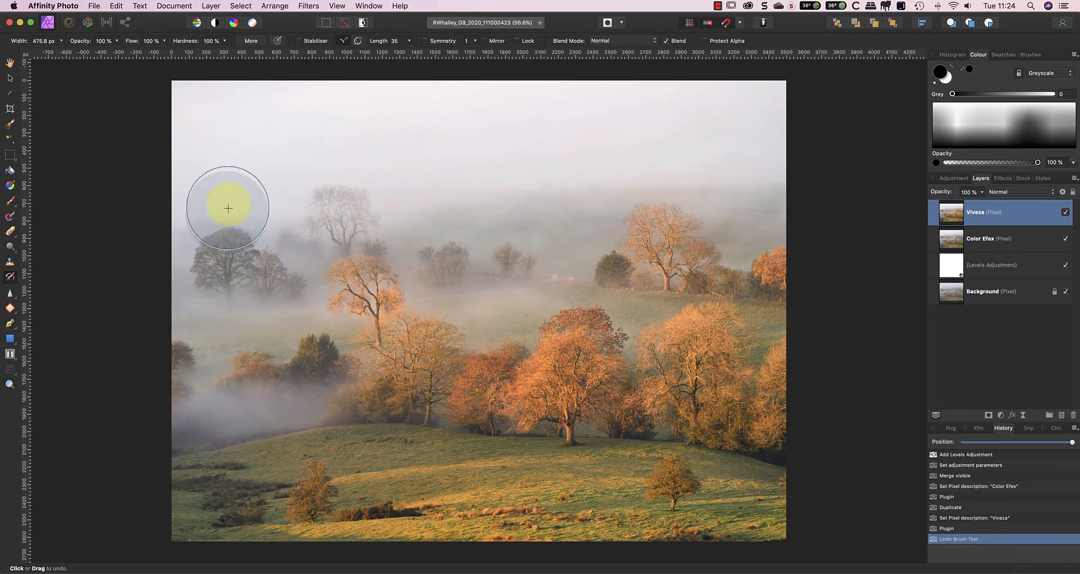
mouse_move(322, 163)
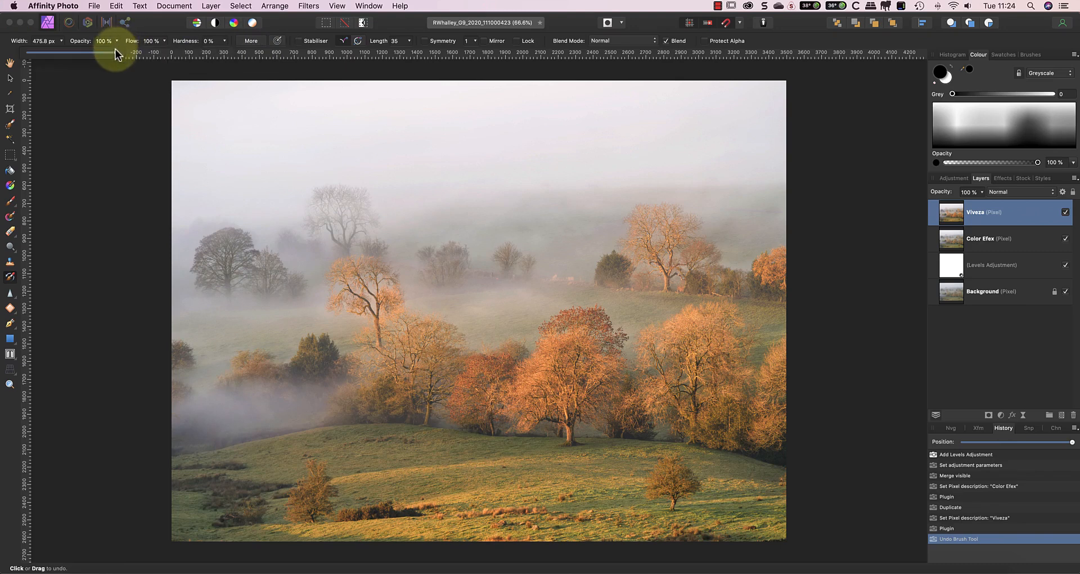
Step: Lower the Undo Brush opacity for gentler painting
left_click_drag(117, 54, 47, 54)
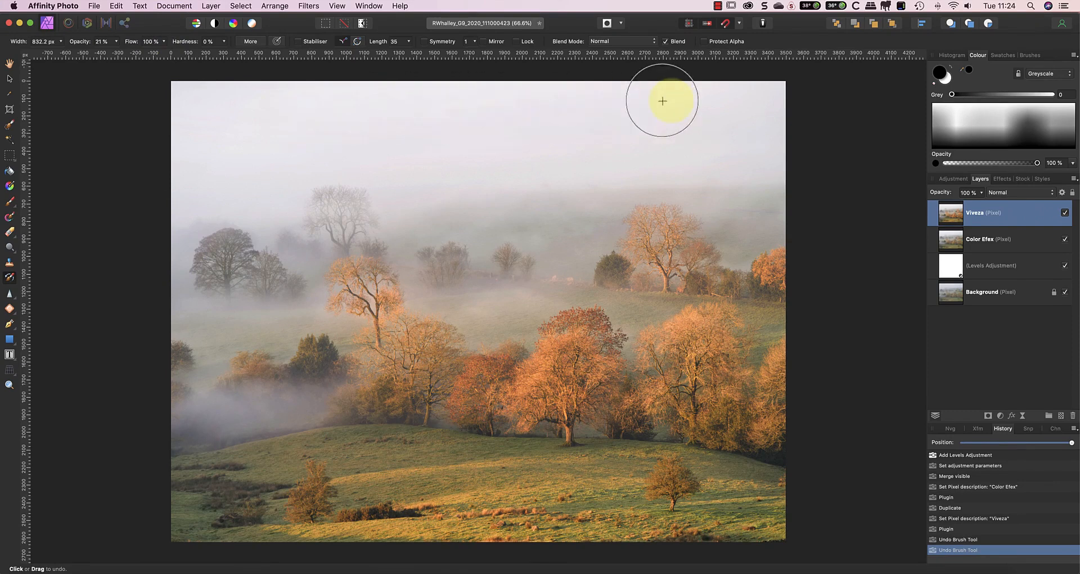
mouse_move(284, 219)
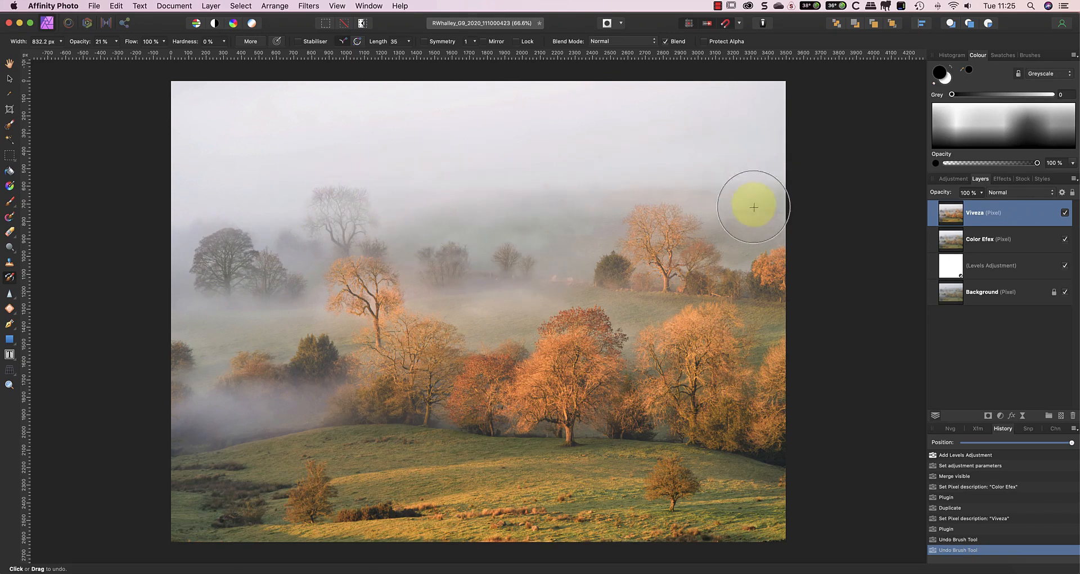
mouse_move(672, 165)
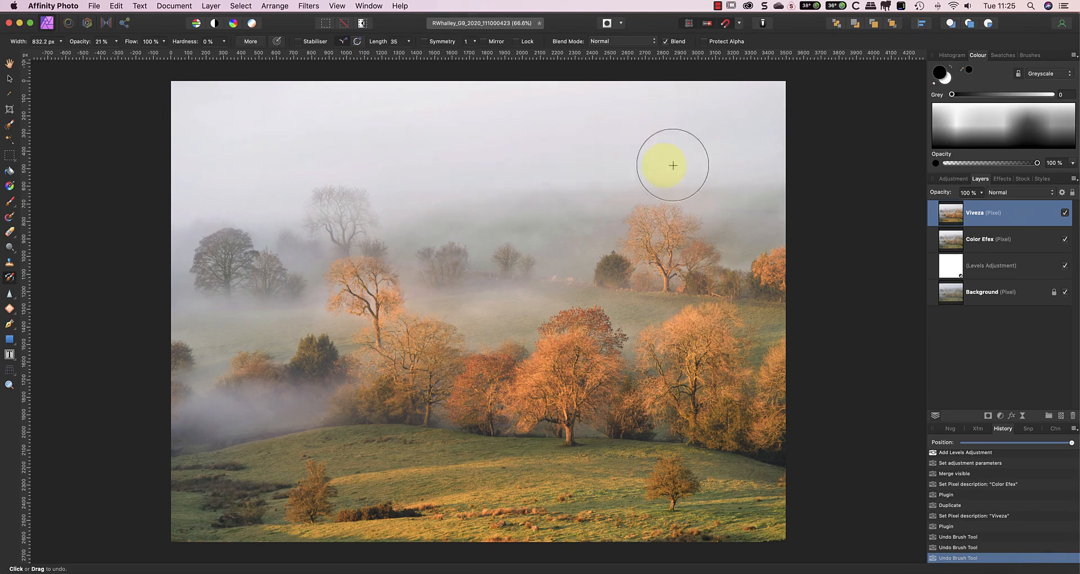
mouse_move(545, 212)
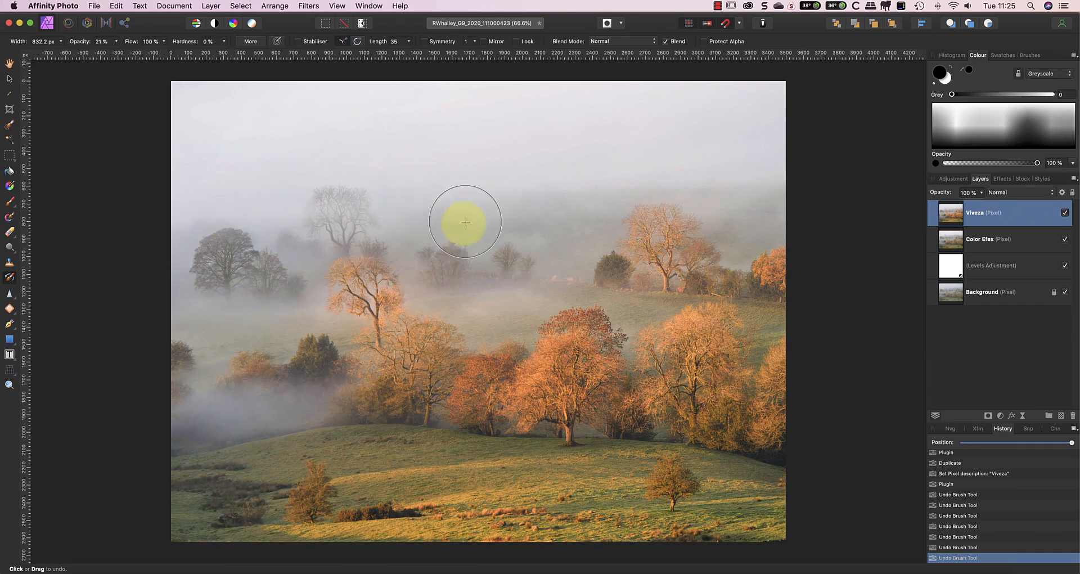
mouse_move(523, 134)
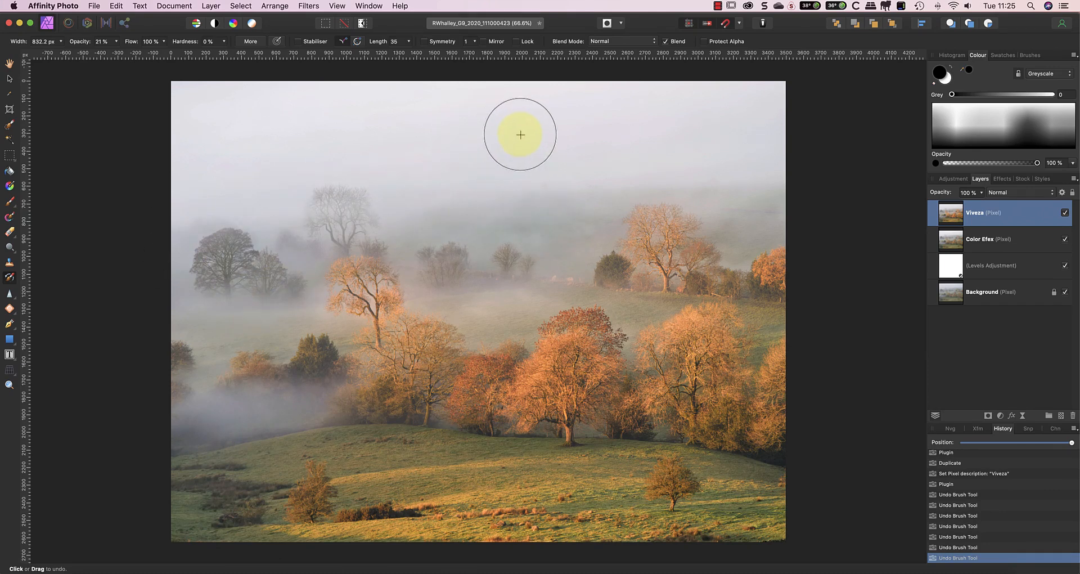
mouse_move(963, 271)
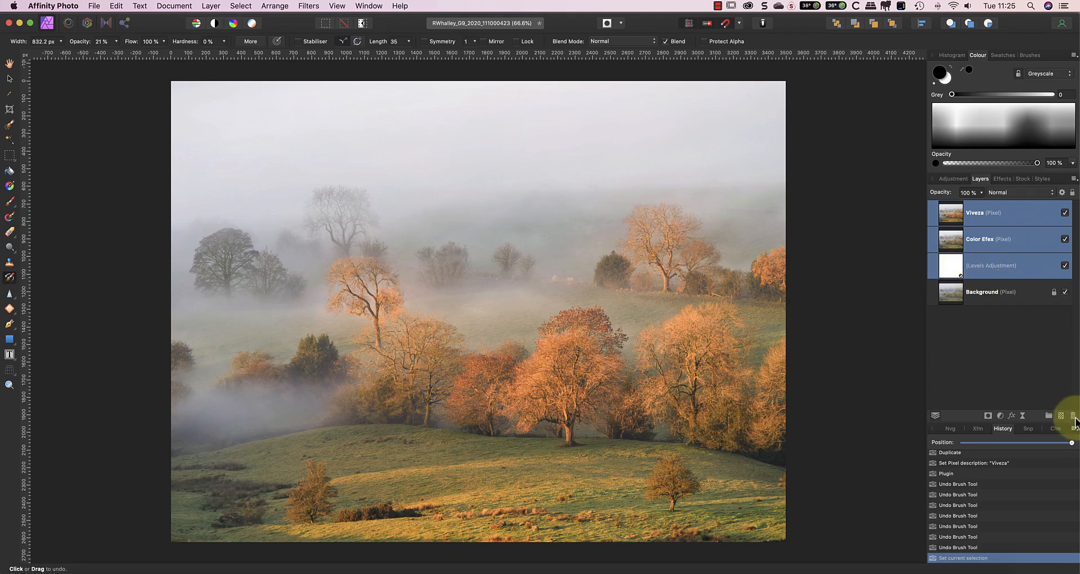
Step: Delete the effect layers and paint warm colour back into the central and lower-right trees
left_click(1074, 415)
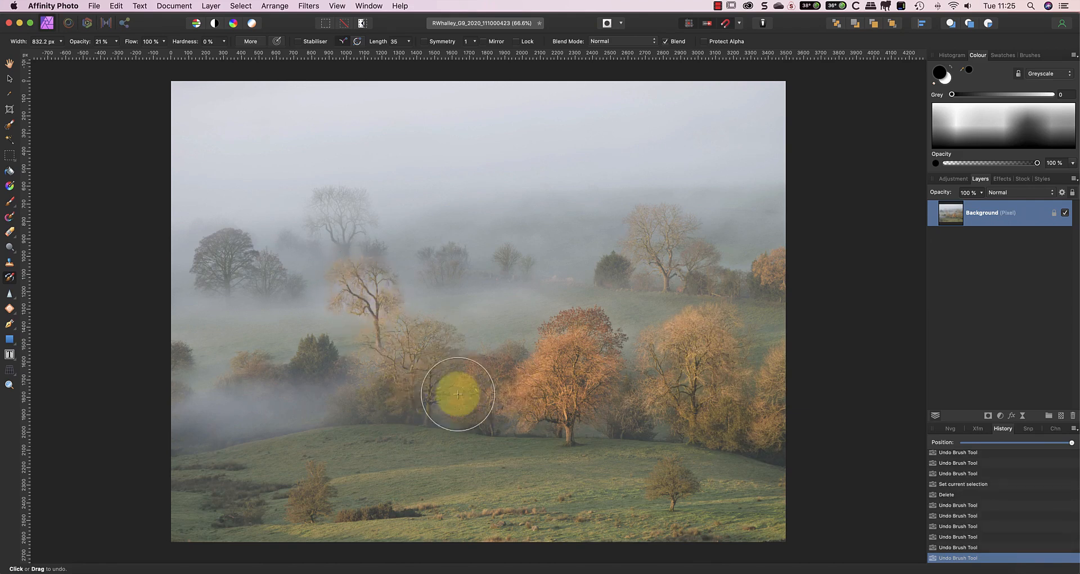
left_click_drag(457, 393, 421, 470)
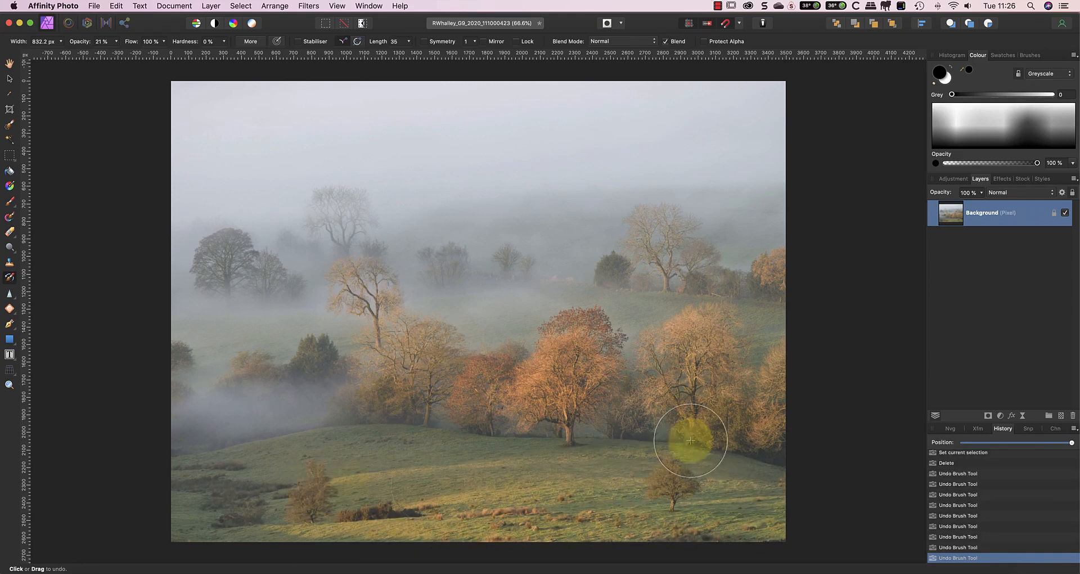
left_click_drag(689, 441, 694, 436)
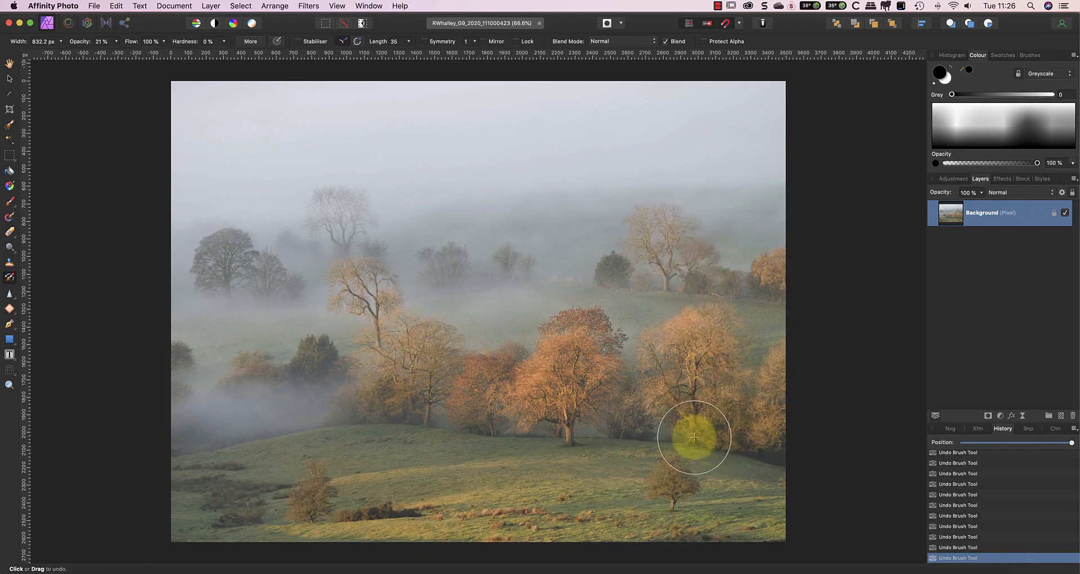
mouse_move(270, 509)
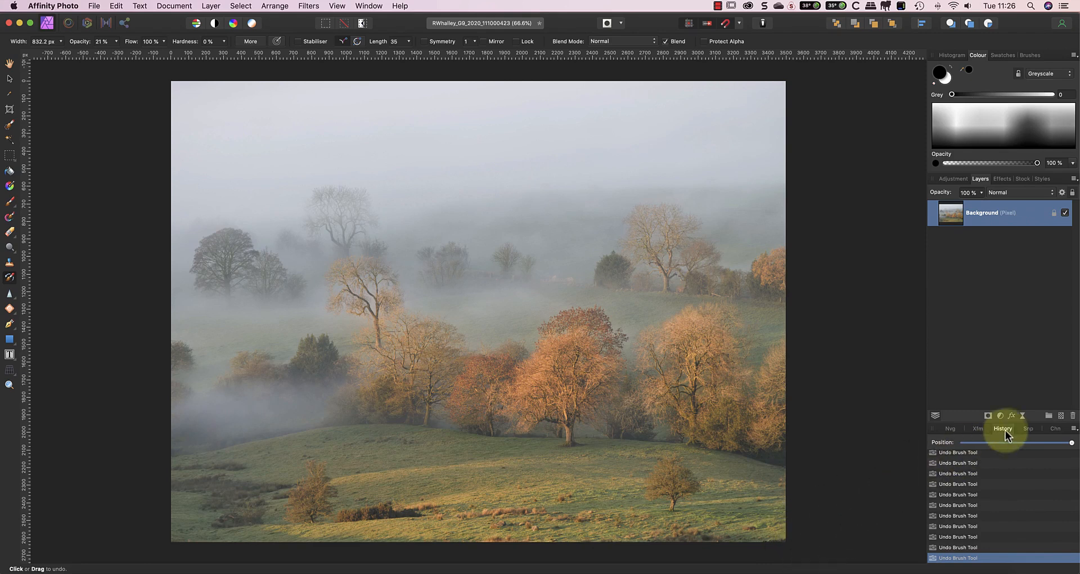
Step: Show the Snapshots panel and return history to the colour-boosted Plugin state
left_click(1028, 428)
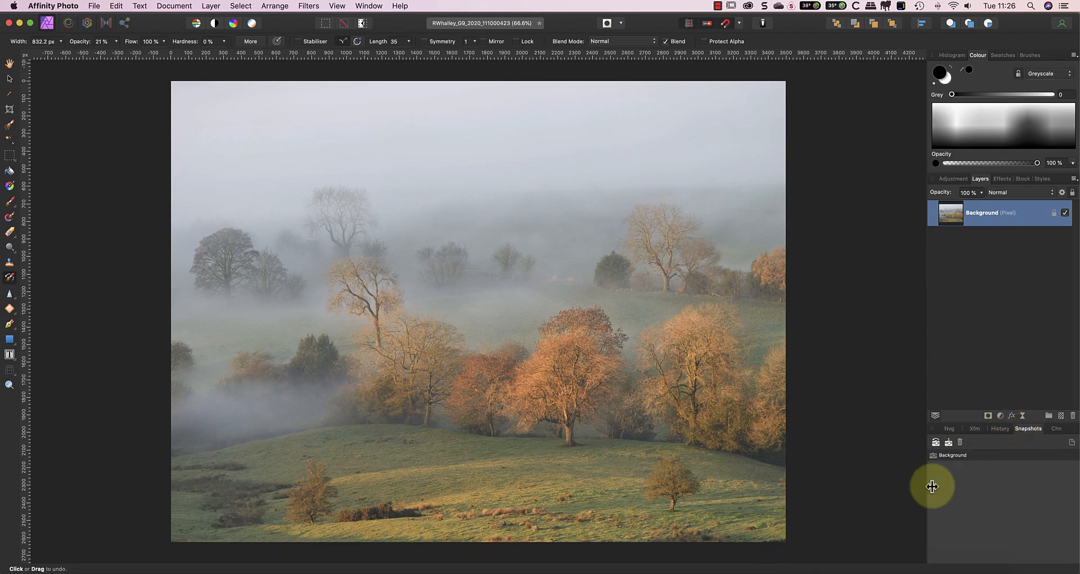
left_click(336, 6)
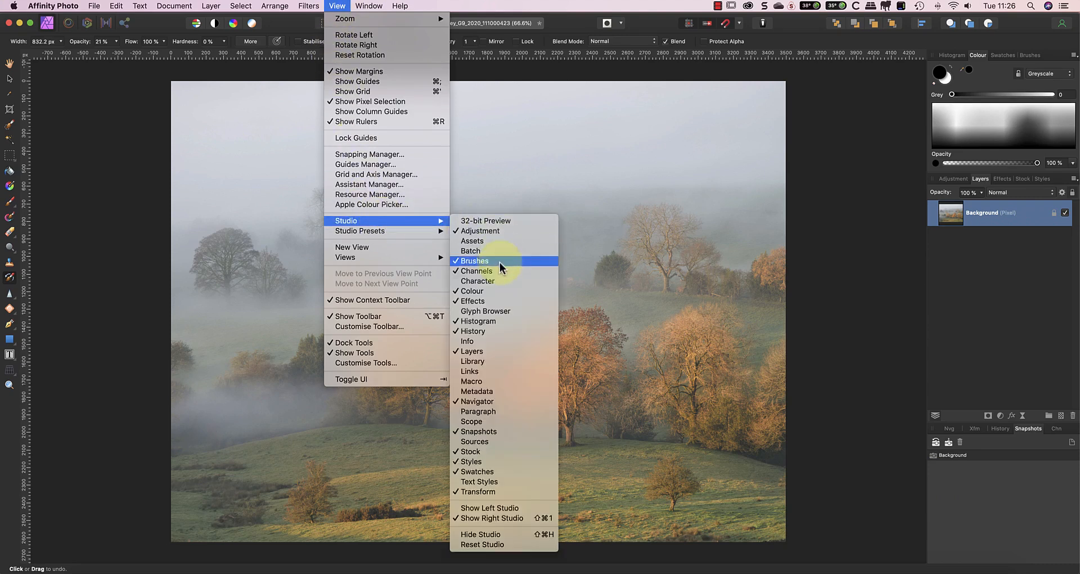
mouse_move(511, 436)
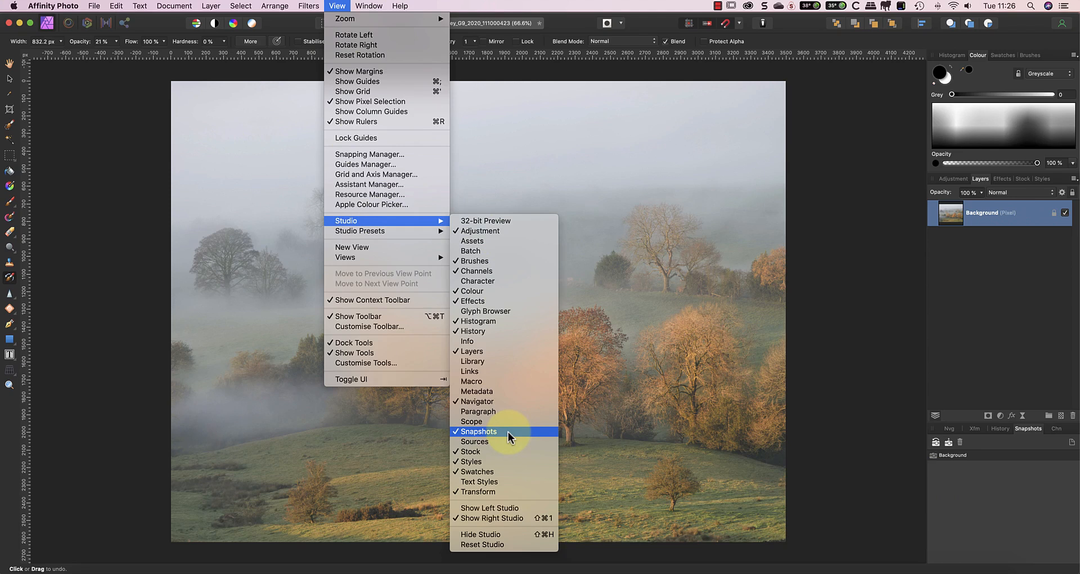
left_click(479, 431)
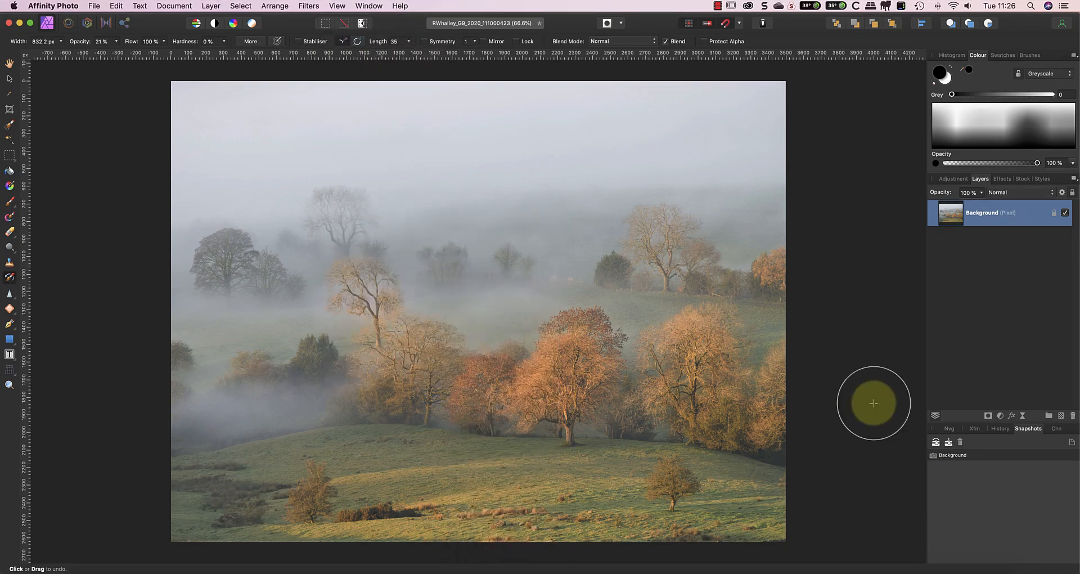
left_click(1003, 427)
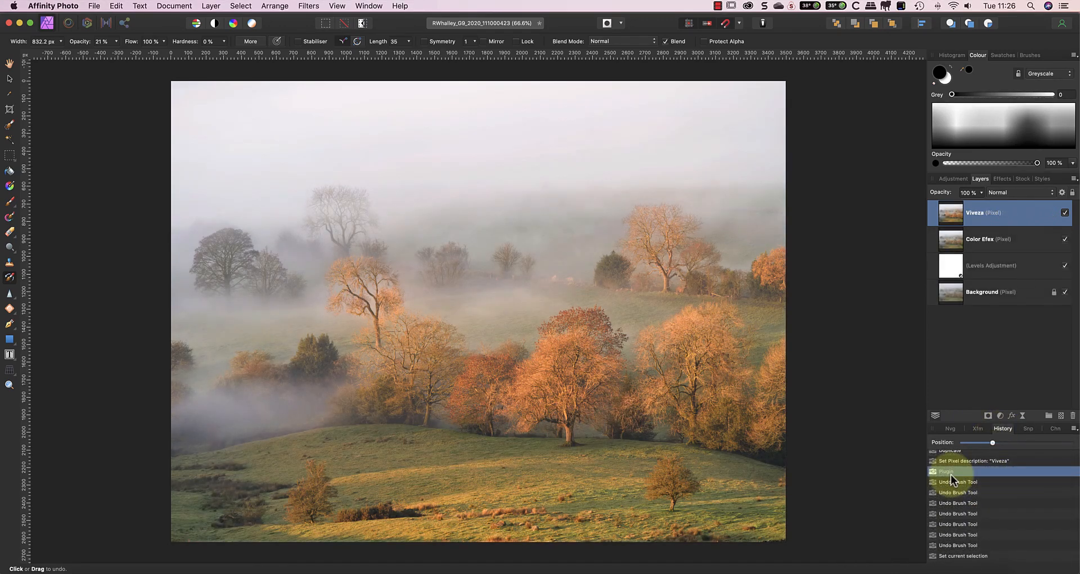
left_click(1028, 428)
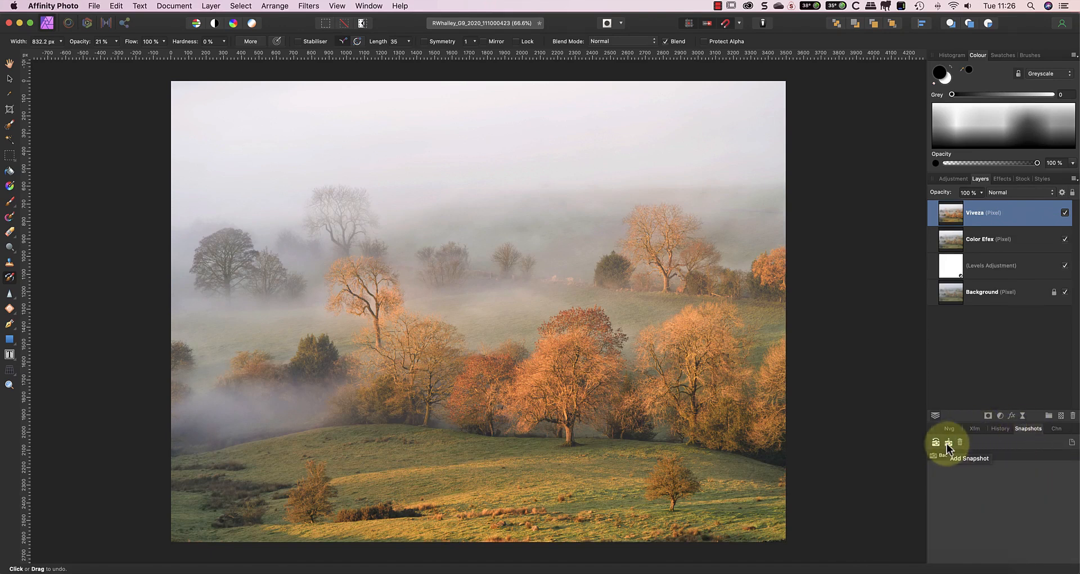
Step: Add a document snapshot named 'Colour'
left_click(947, 441)
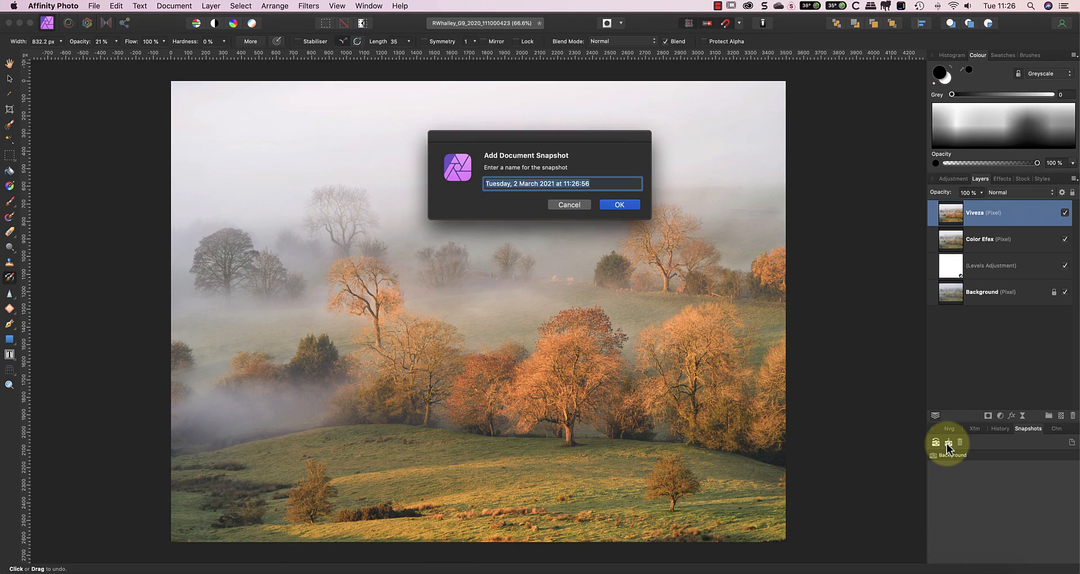
type("Colo")
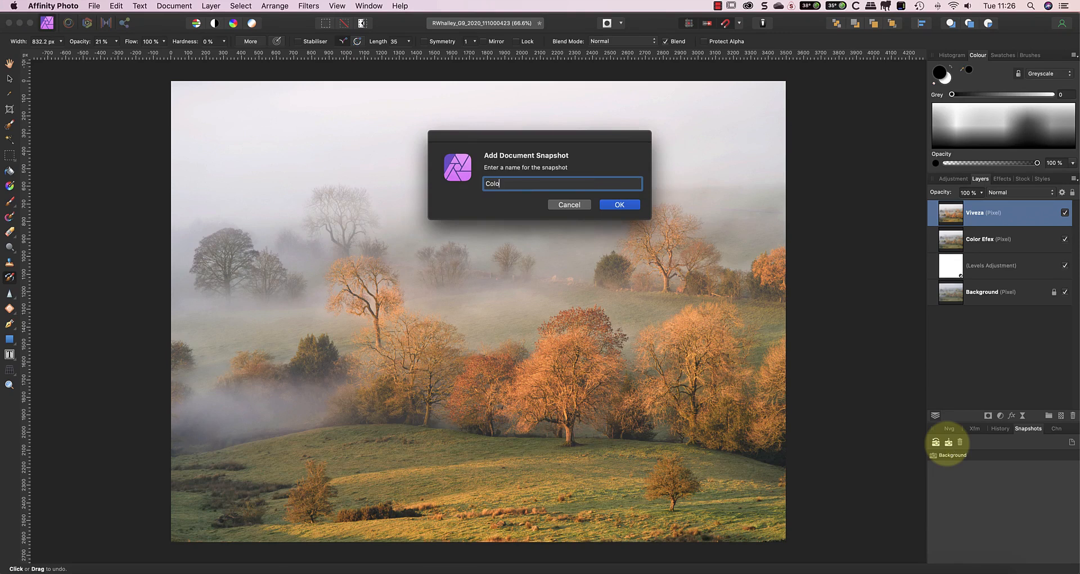
left_click(618, 205)
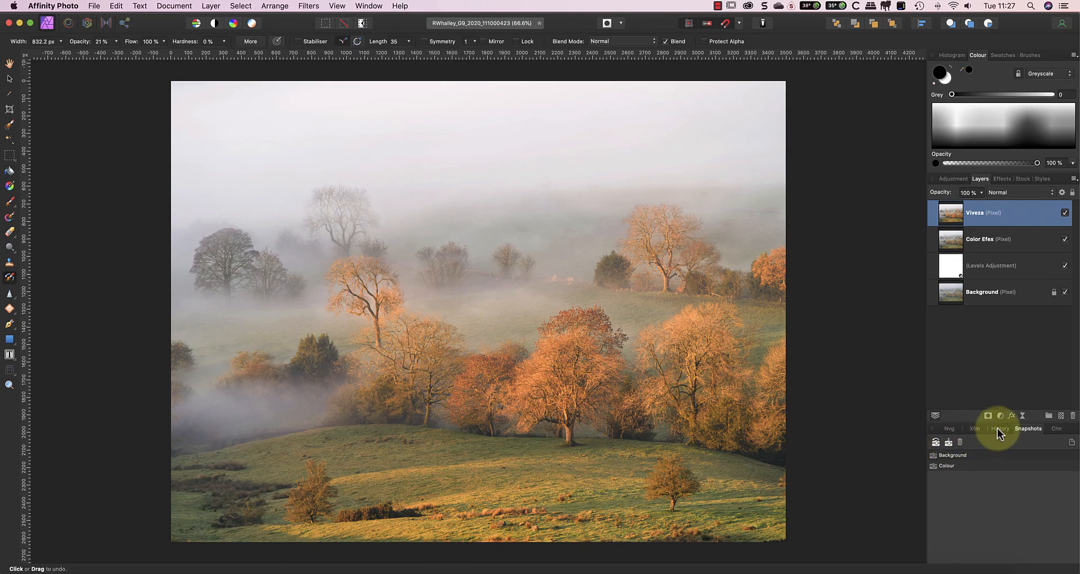
mouse_move(1000, 432)
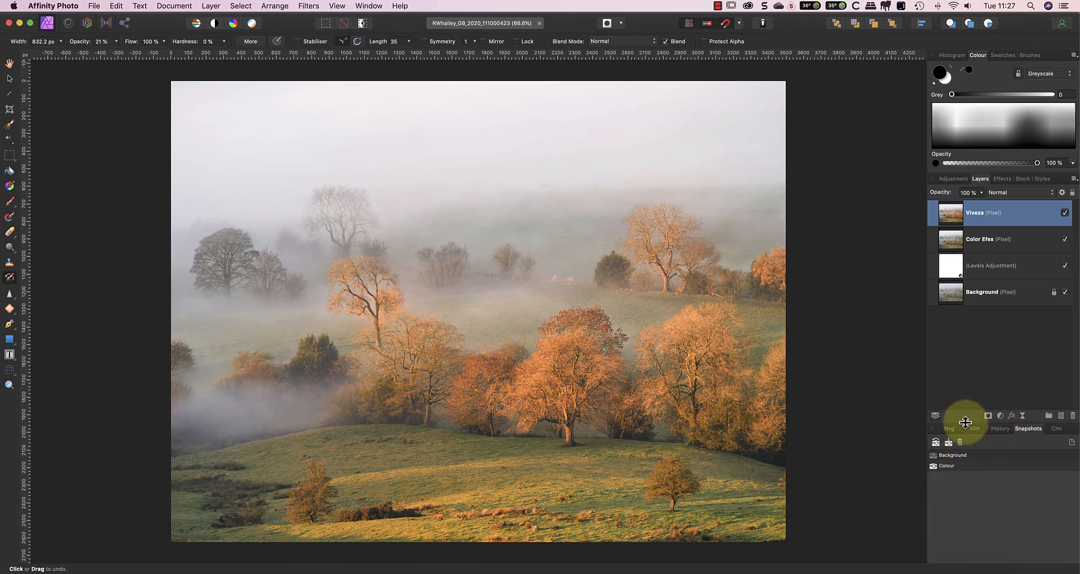
mouse_move(972, 380)
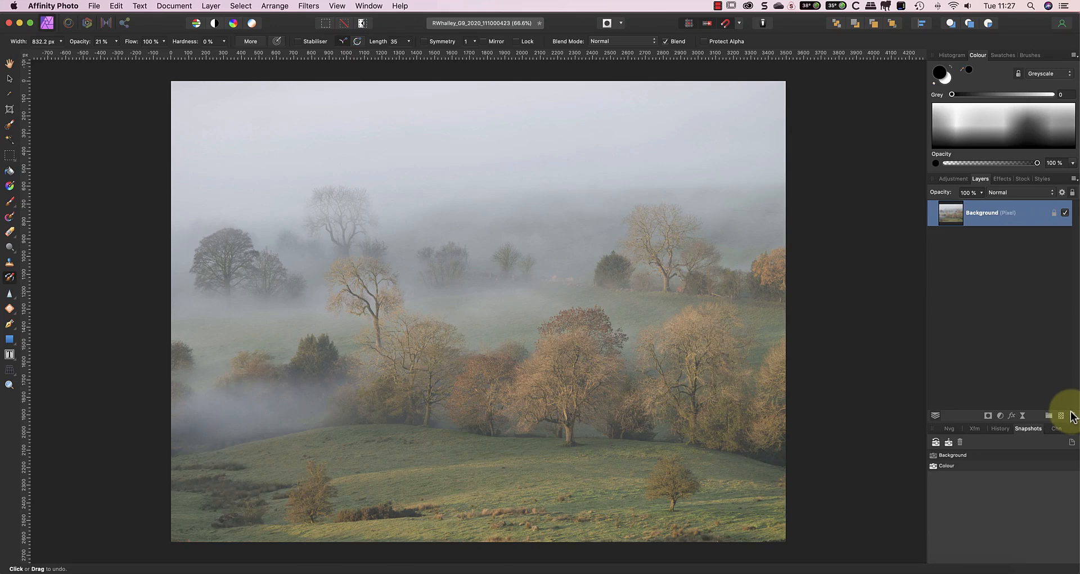
mouse_move(1030, 397)
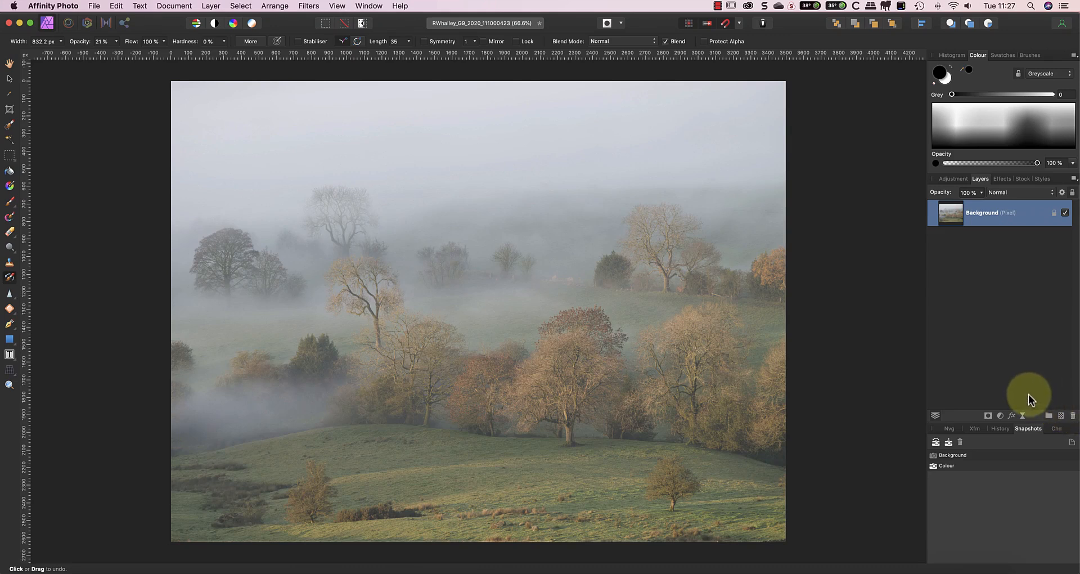
Step: Restore the Colour snapshot's warm, boosted colour over the central, right and left trees and the foreground grass with the Undo Brush
left_click(565, 383)
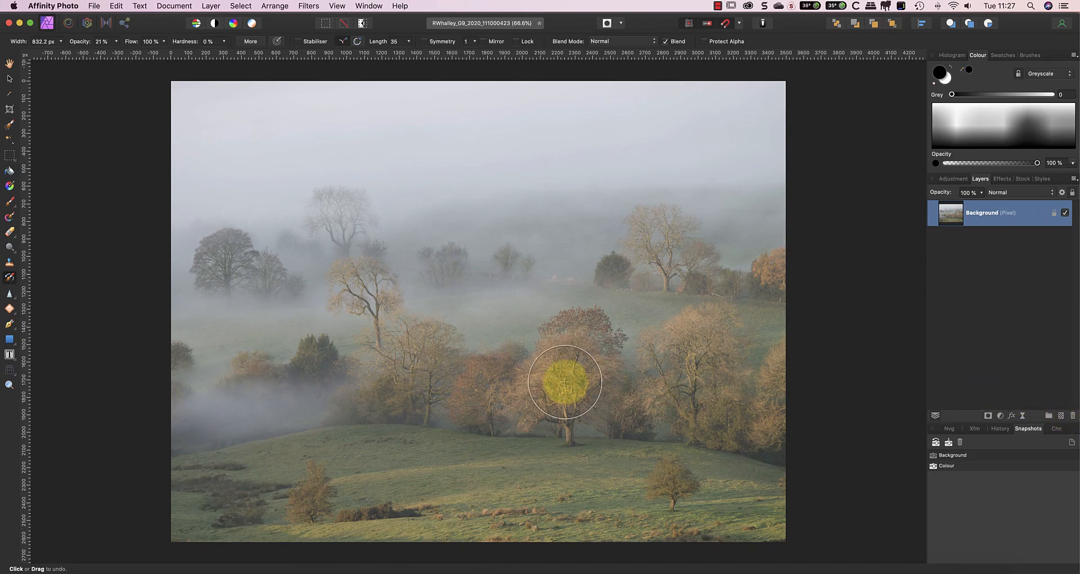
left_click_drag(564, 382, 573, 351)
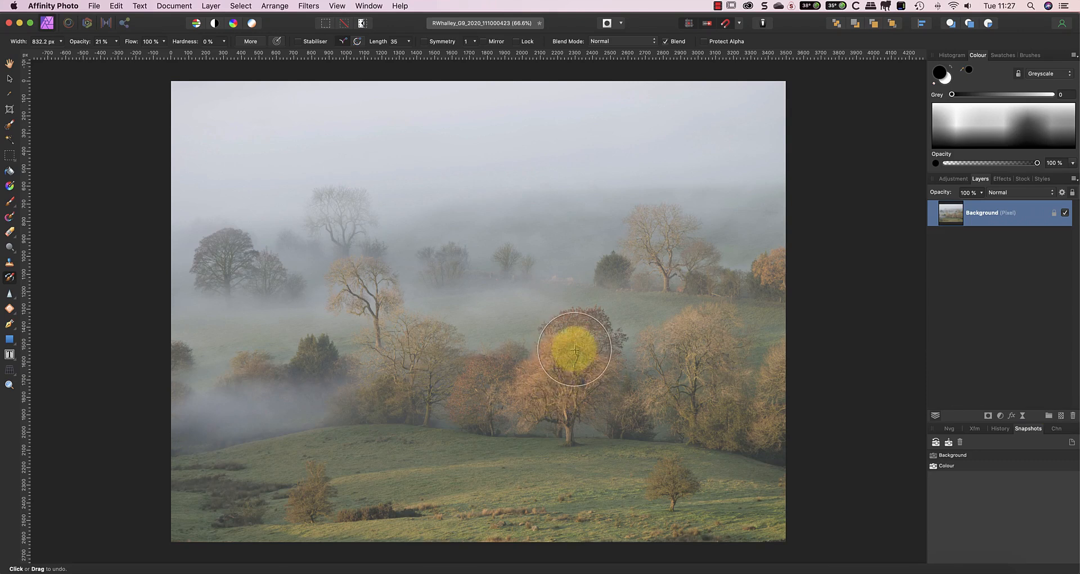
left_click_drag(573, 349, 713, 336)
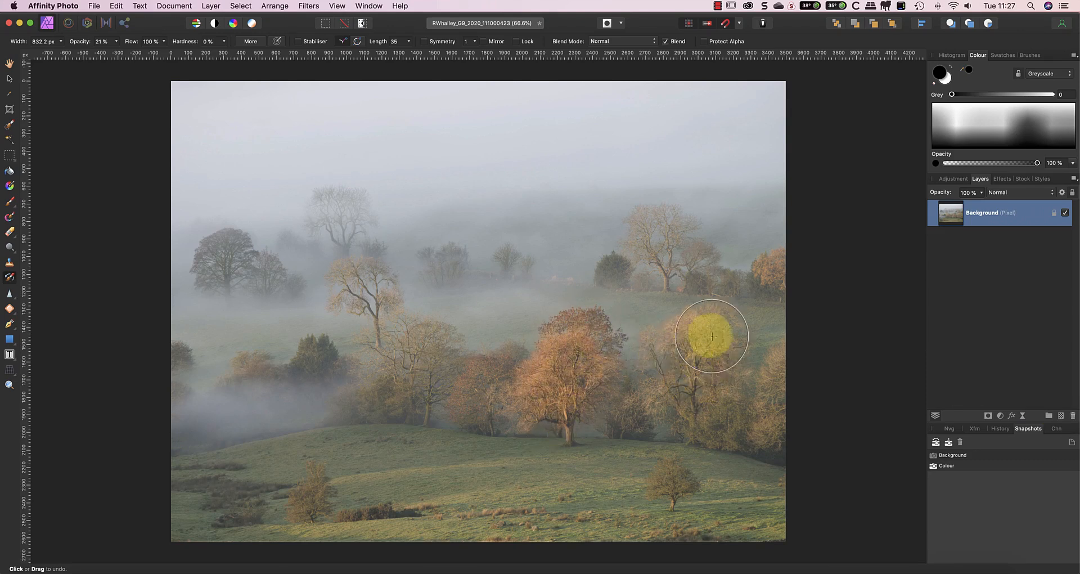
left_click_drag(713, 337, 762, 267)
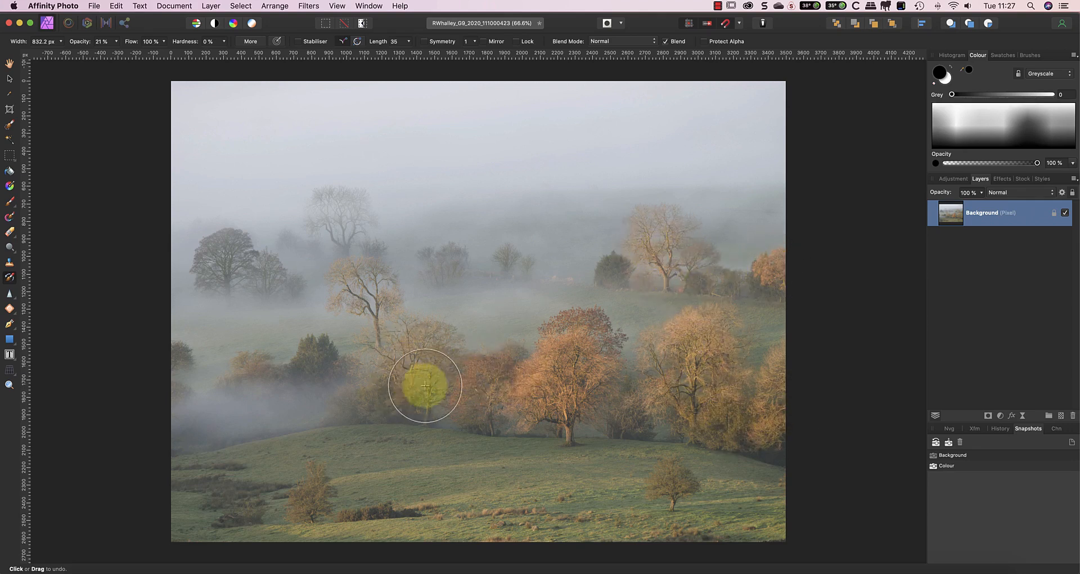
left_click_drag(425, 385, 383, 330)
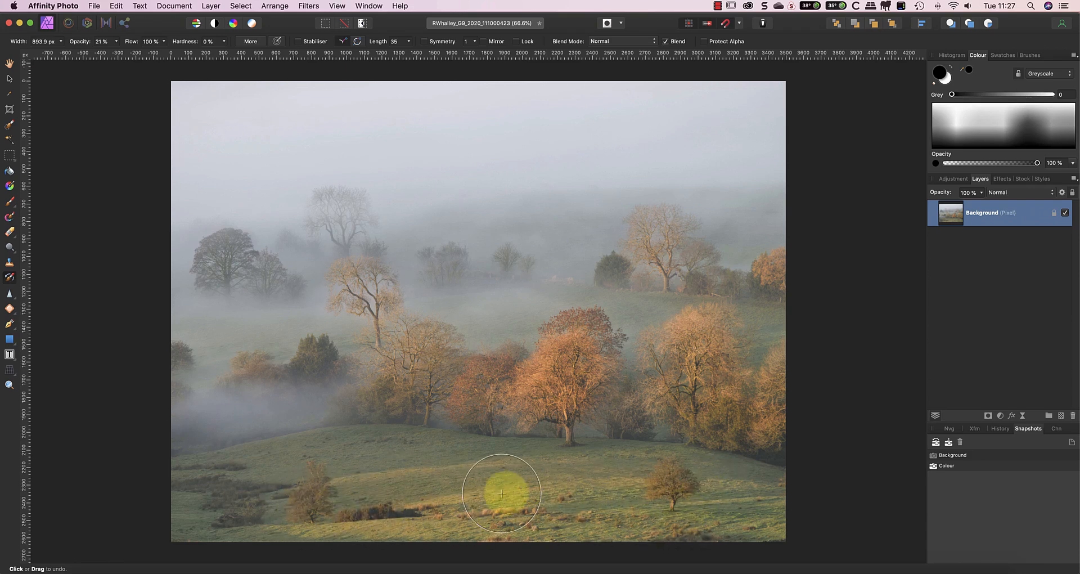
left_click_drag(501, 493, 736, 490)
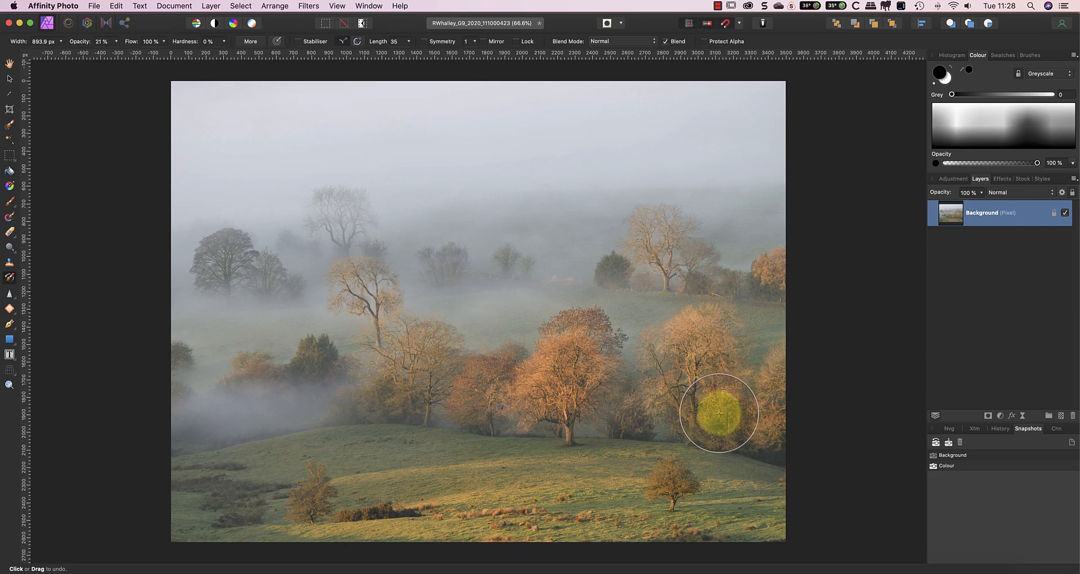
Step: Enable Save History With Document from the File menu, raising its confirmation warning
left_click(95, 6)
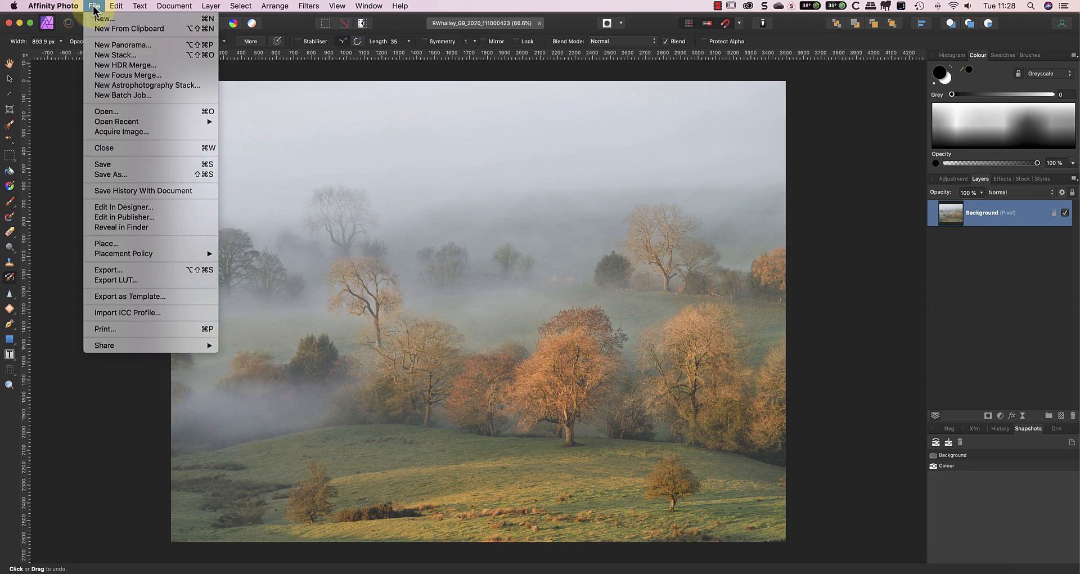
mouse_move(164, 197)
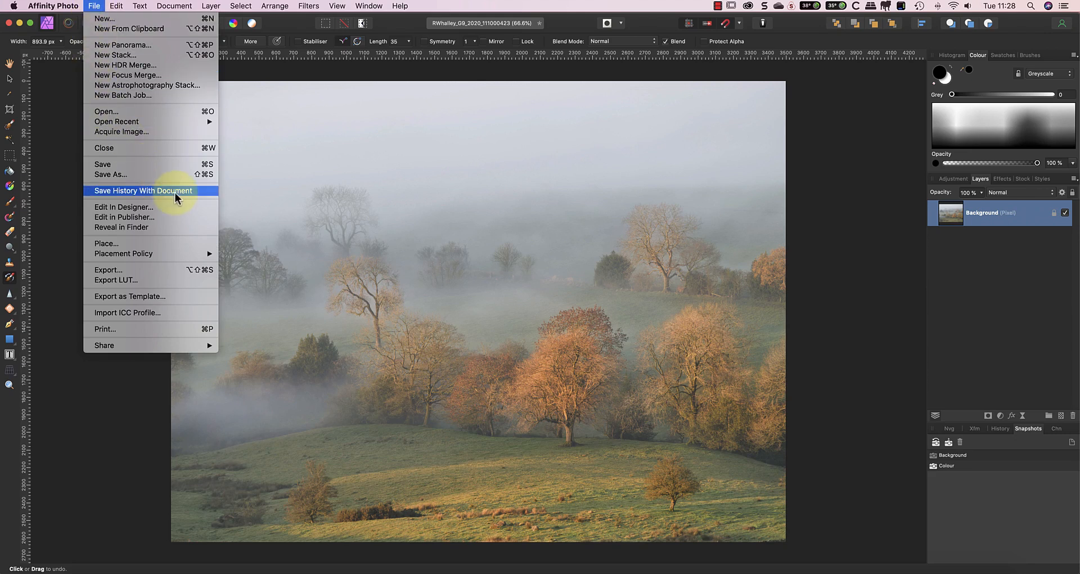
left_click(140, 192)
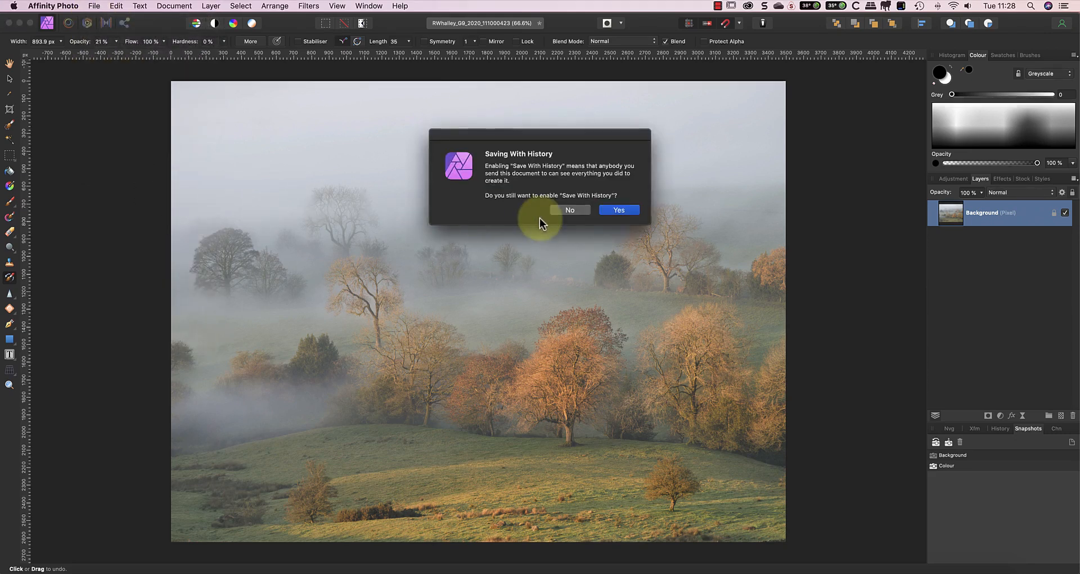